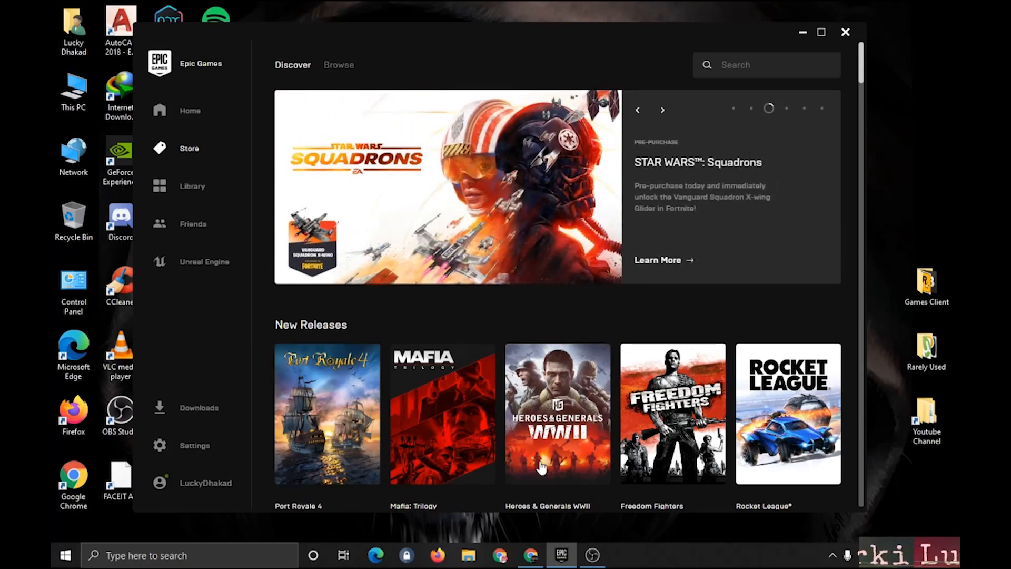
mouse_move(187, 456)
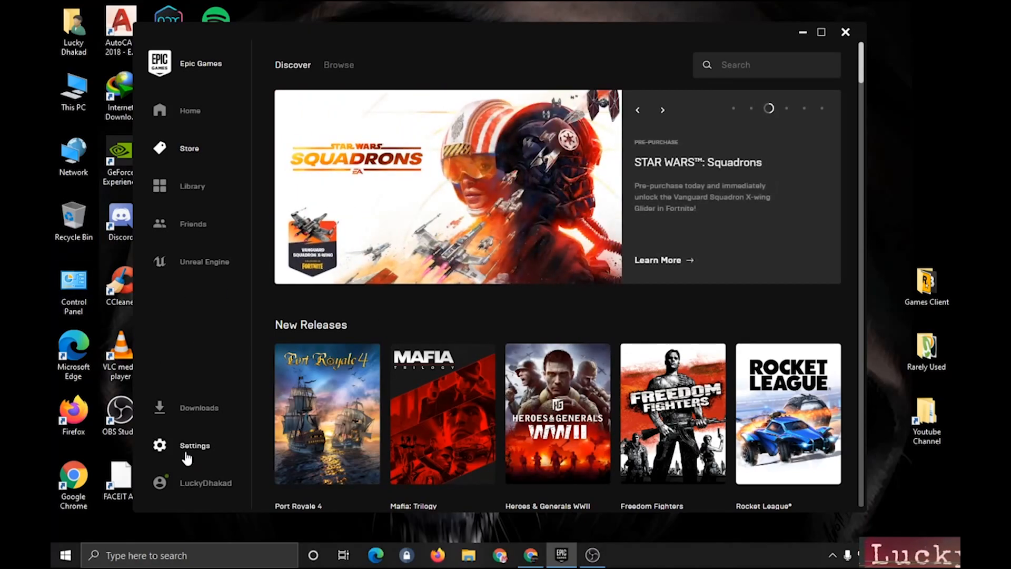
- Review the launcher settings and expand Rocket League's game options
left_click(193, 446)
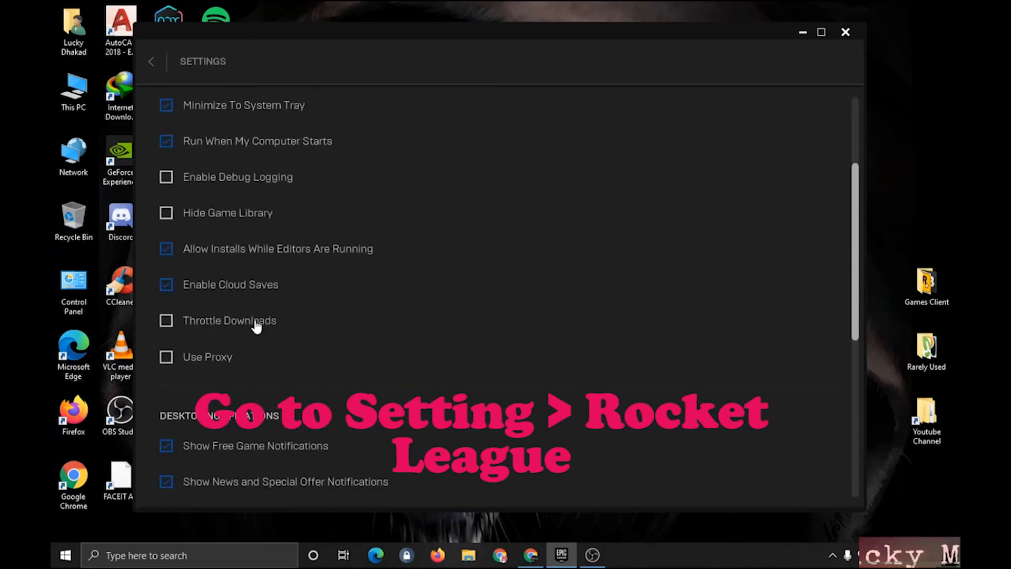
scroll("down", 3)
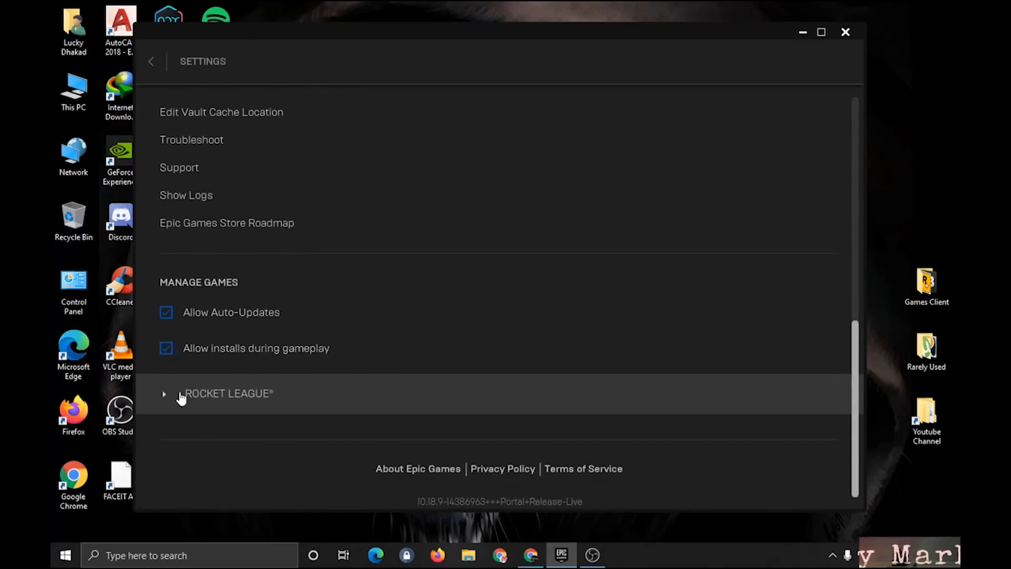
left_click(165, 393)
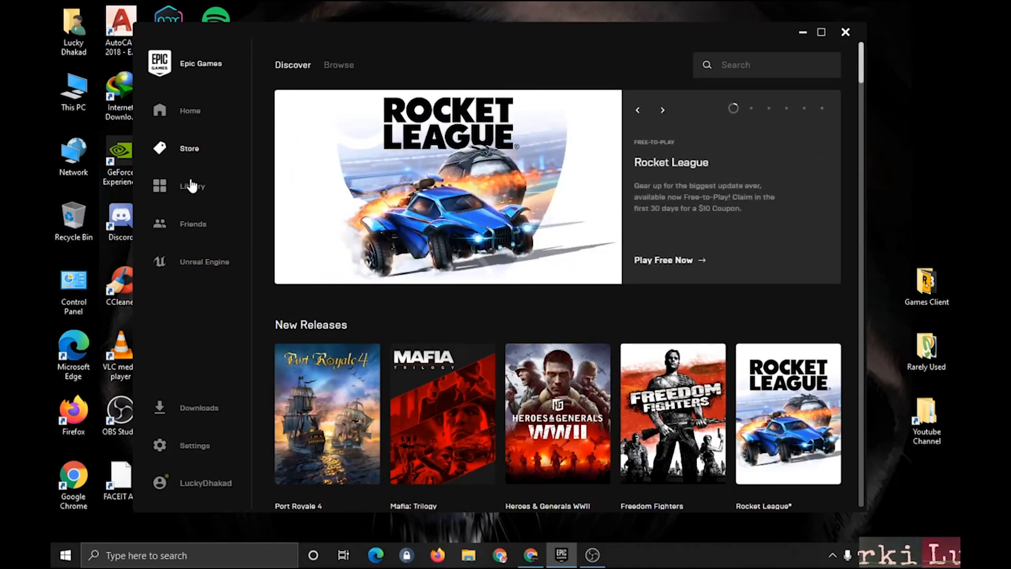
- Launch Rocket League from the game library
left_click(191, 185)
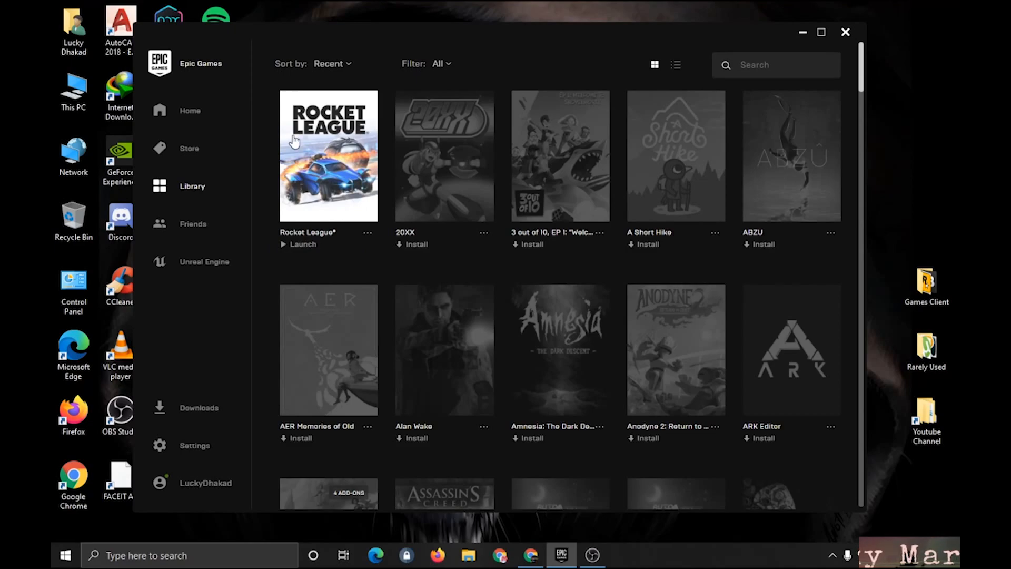
mouse_move(401, 458)
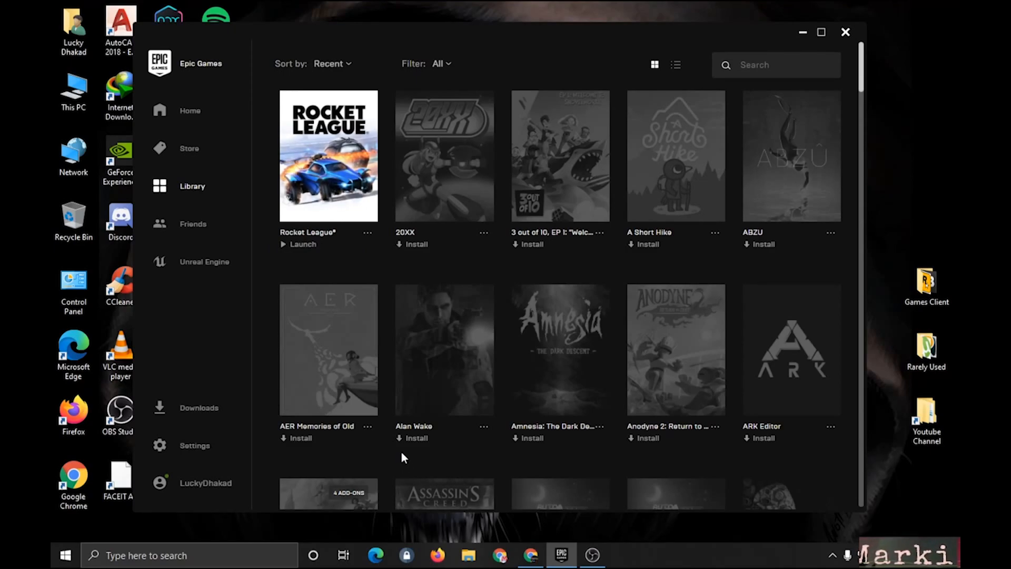
mouse_move(307, 219)
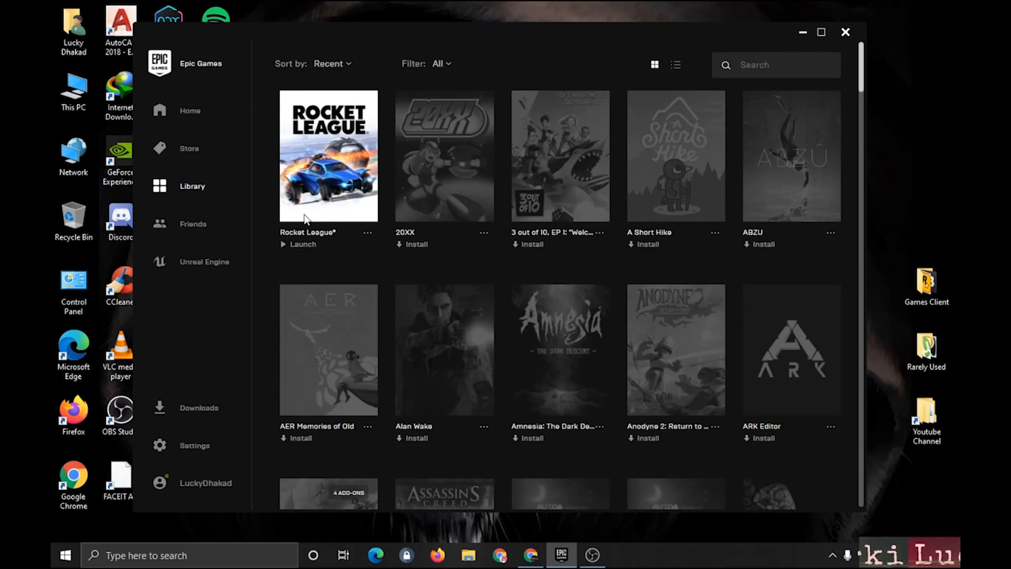
left_click(298, 244)
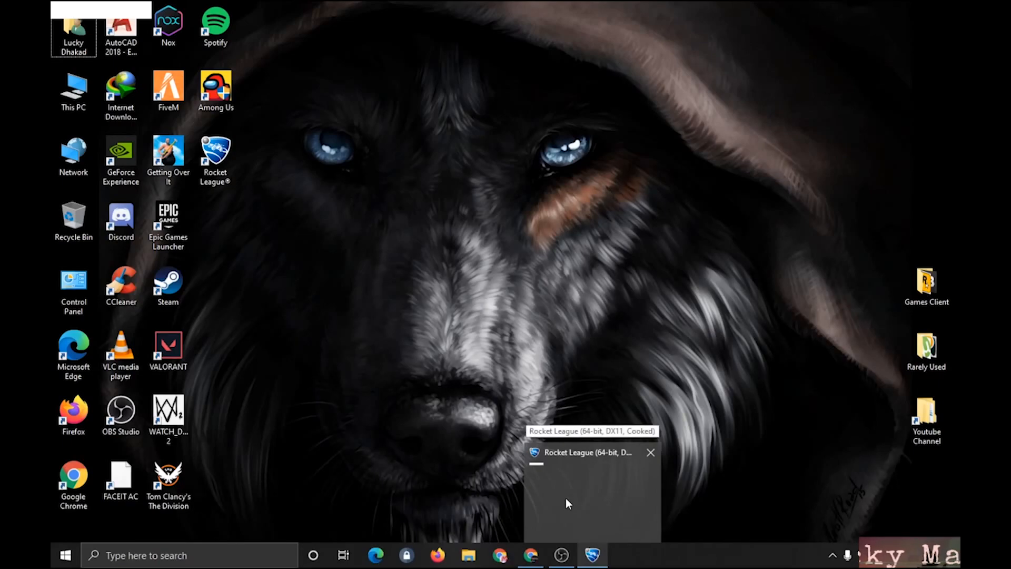
mouse_move(610, 539)
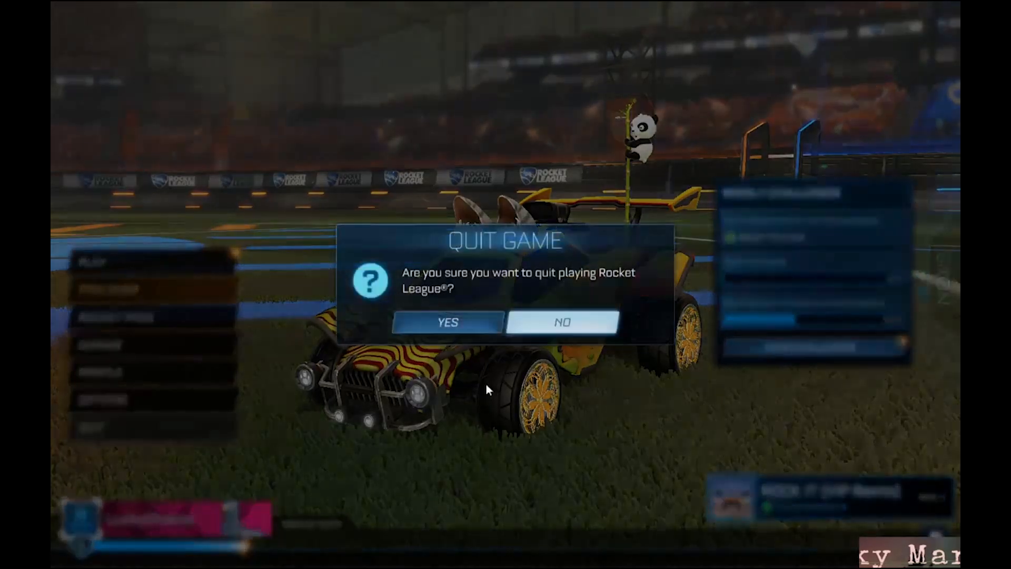
- Confirm YES in the Quit Game dialog to exit Rocket League
left_click(446, 322)
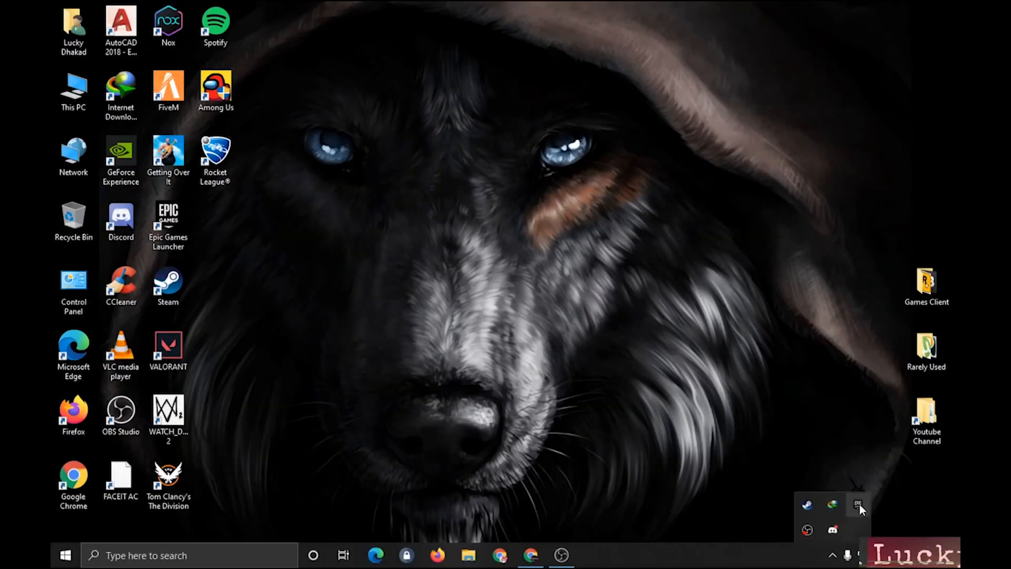
- Restore the launcher from the tray and start Verify on Rocket League in the library
left_click(857, 506)
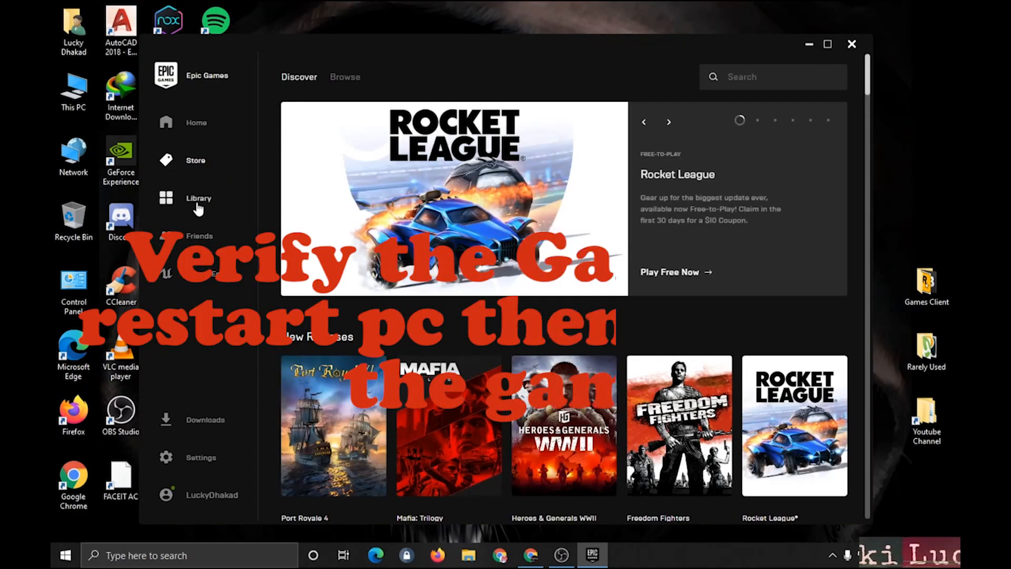
left_click(199, 198)
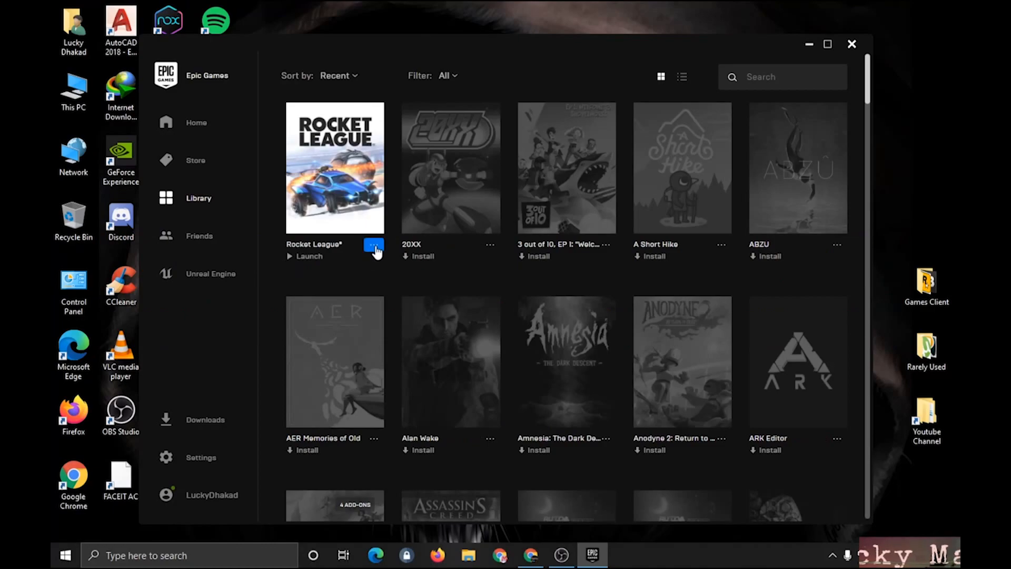
left_click(375, 249)
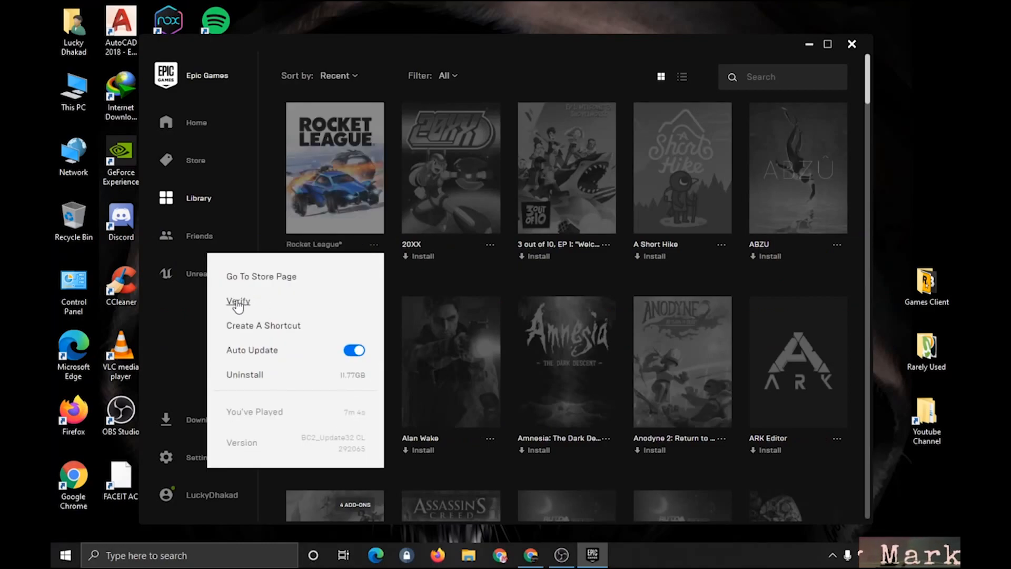
left_click(270, 207)
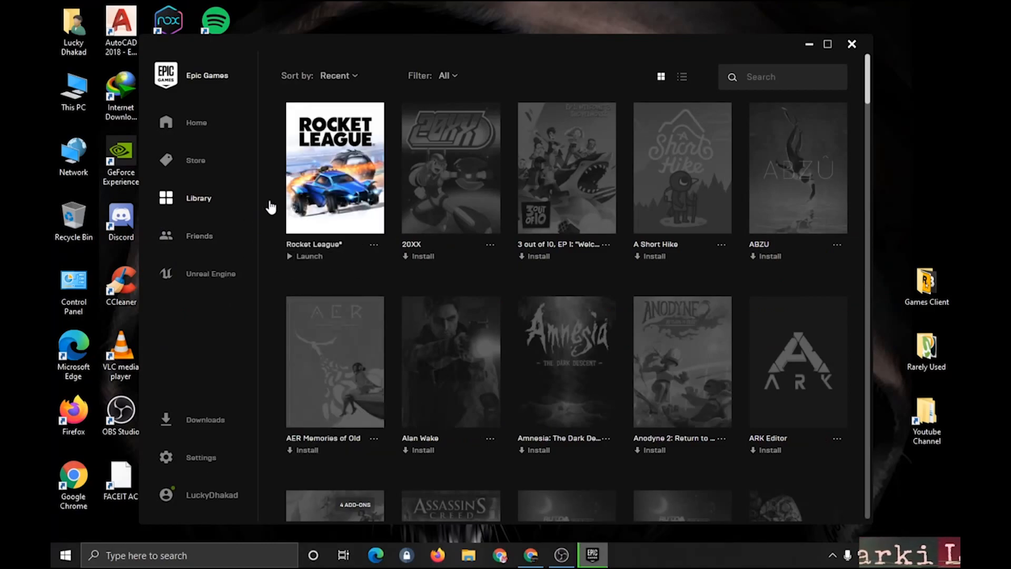
- Let verification run and bring up the Windows Run box from the Start area
left_click(305, 256)
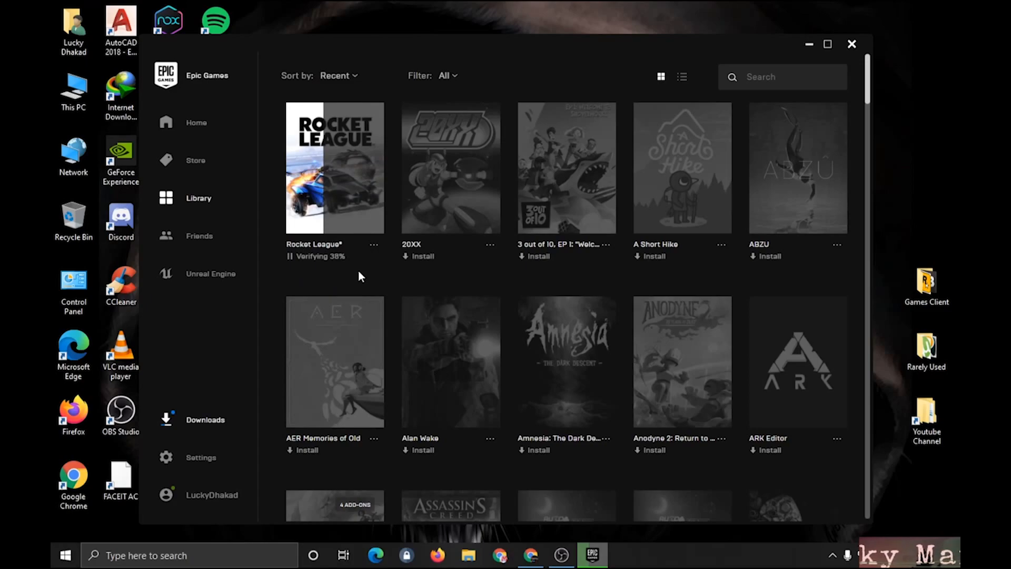
mouse_move(363, 198)
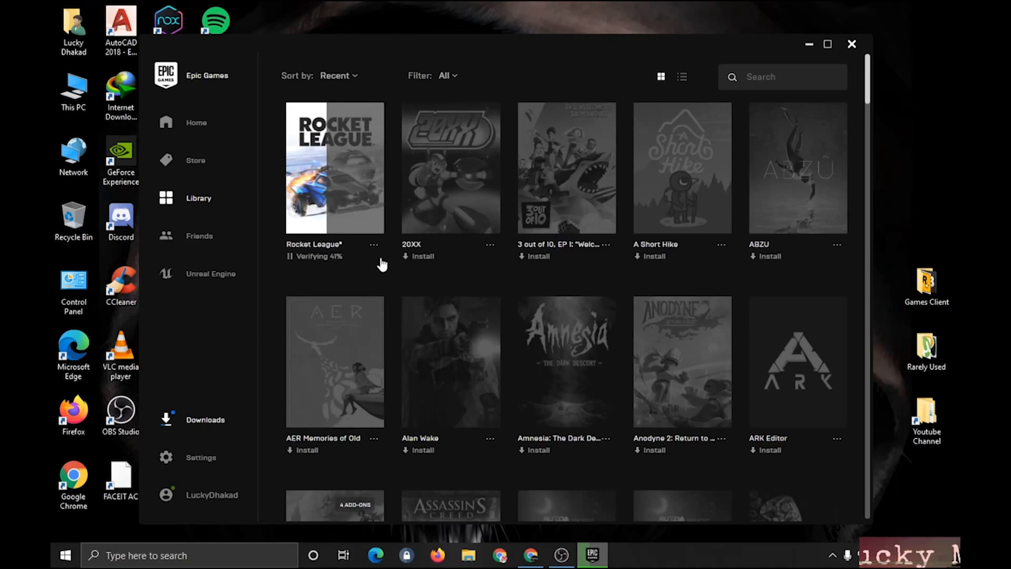
left_click(64, 555)
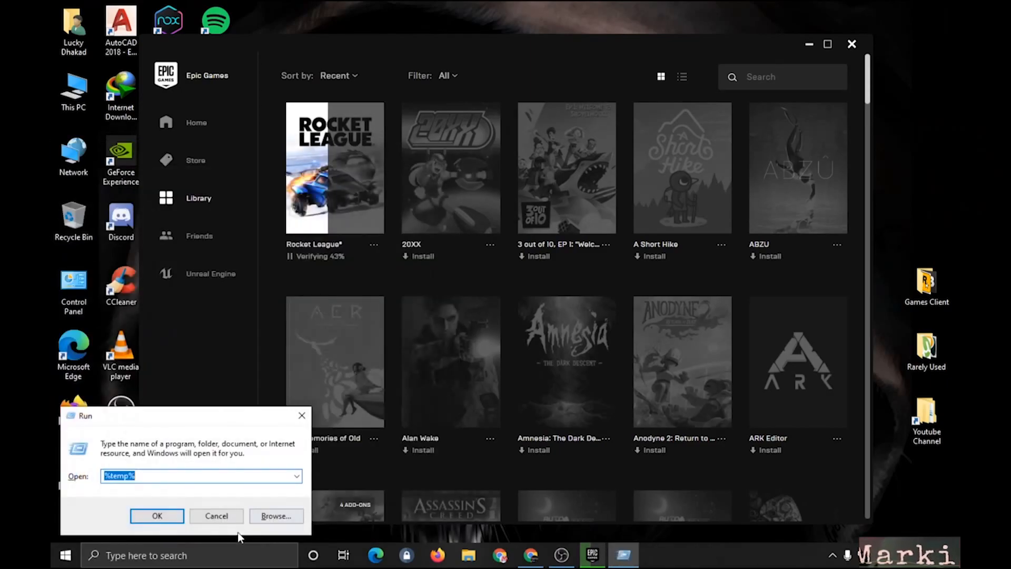
mouse_move(167, 532)
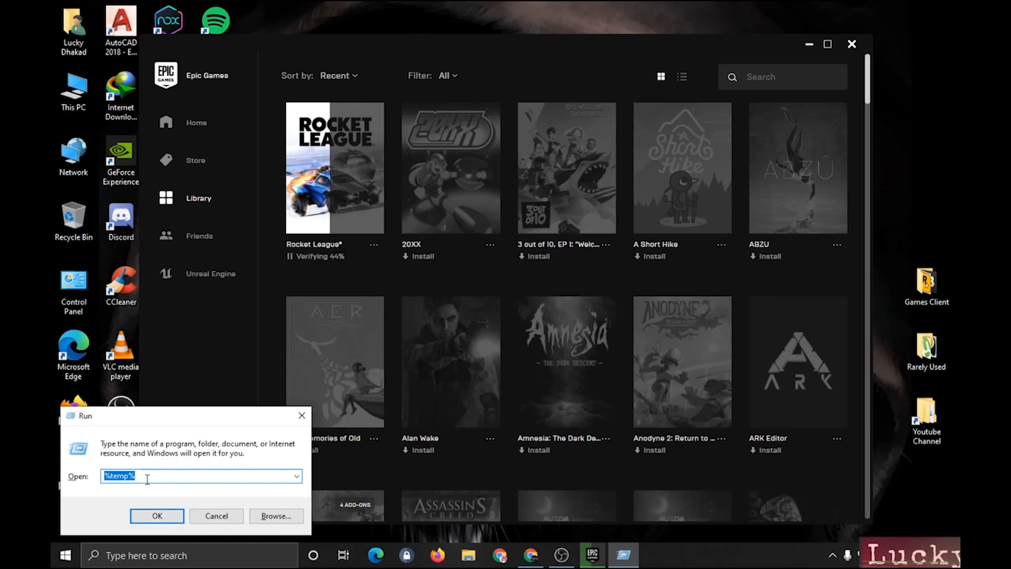
- Run %localappdata% to show the Local AppData folder in File Explorer
type("%")
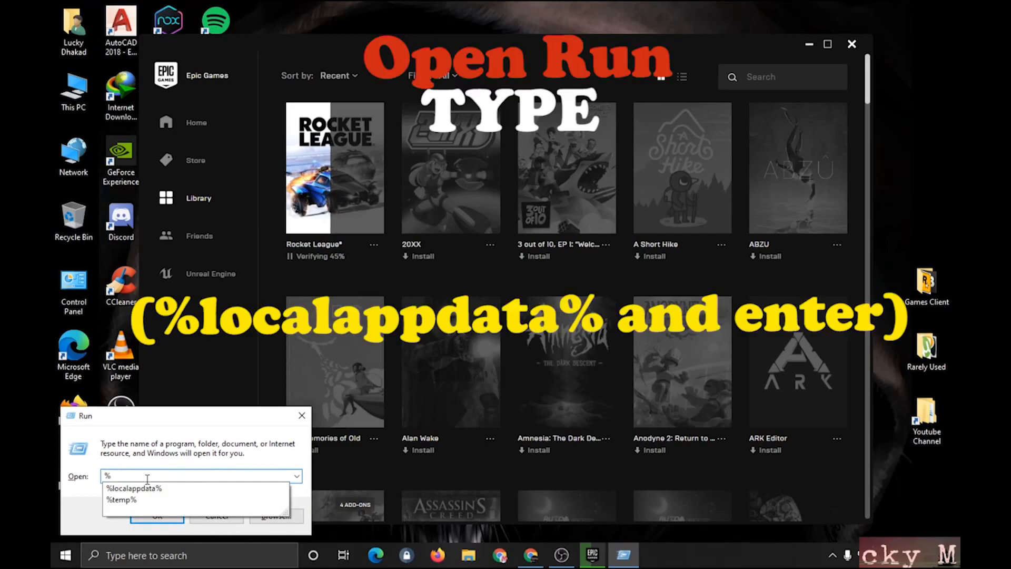
type("localappd")
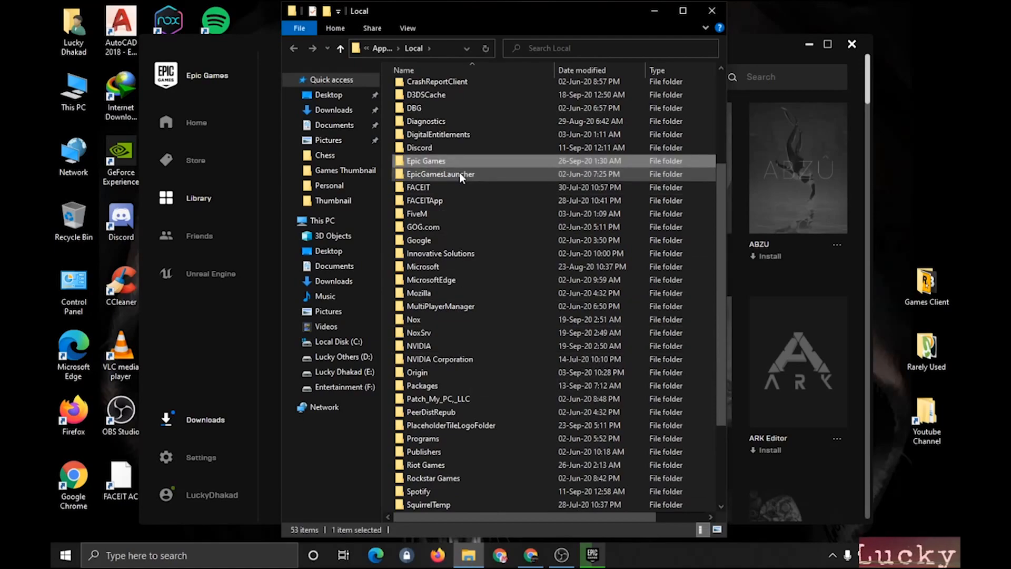
- Navigate into EpicGamesLauncher > Saved and select the webcache folder for deletion
double_click(440, 174)
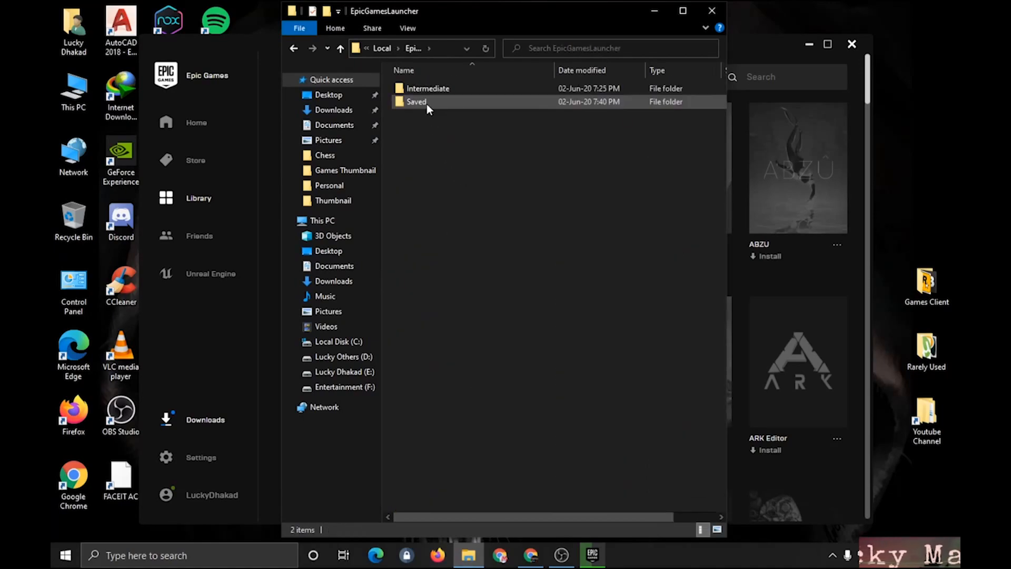
double_click(415, 101)
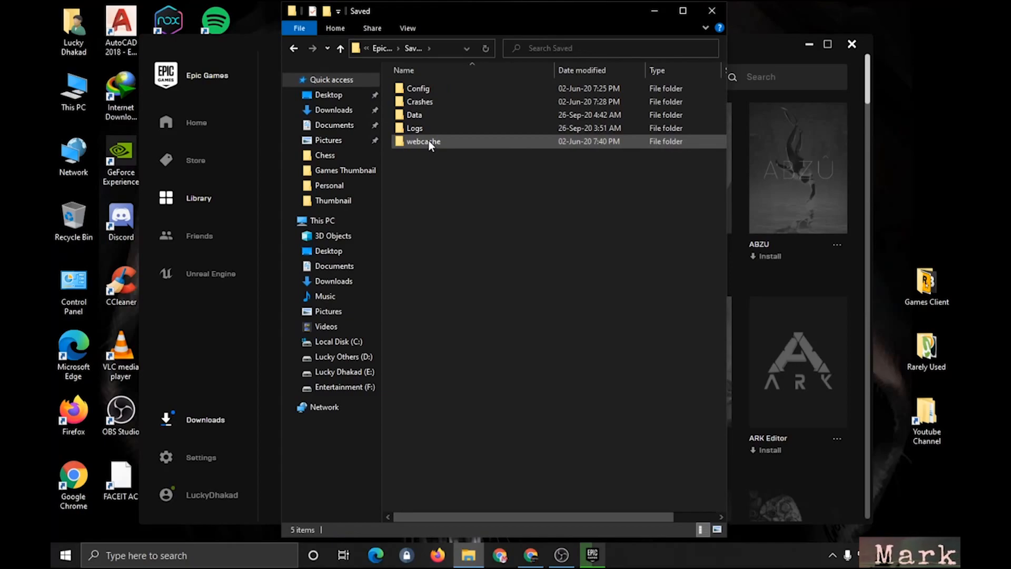
left_click(423, 141)
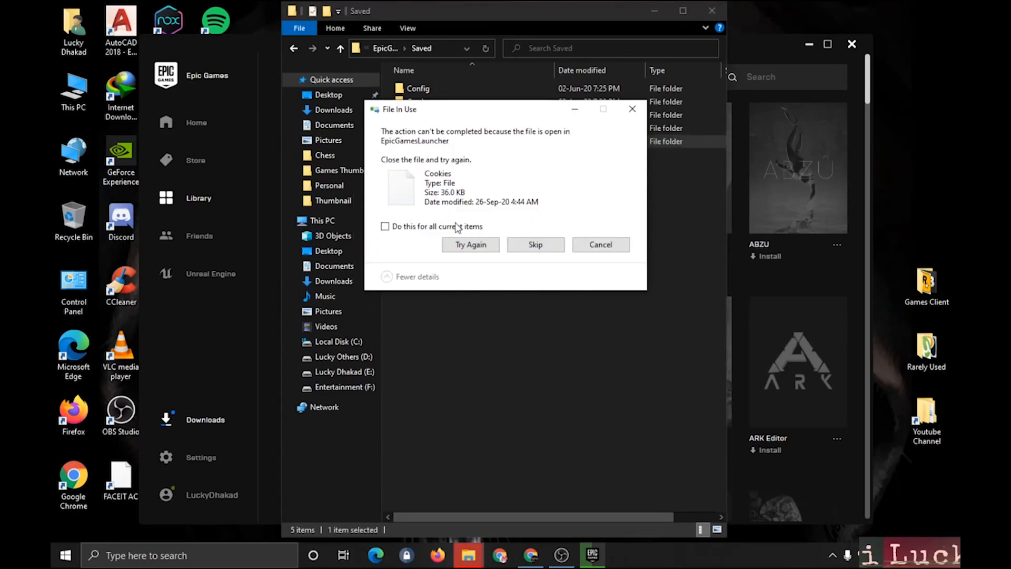
mouse_move(934, 231)
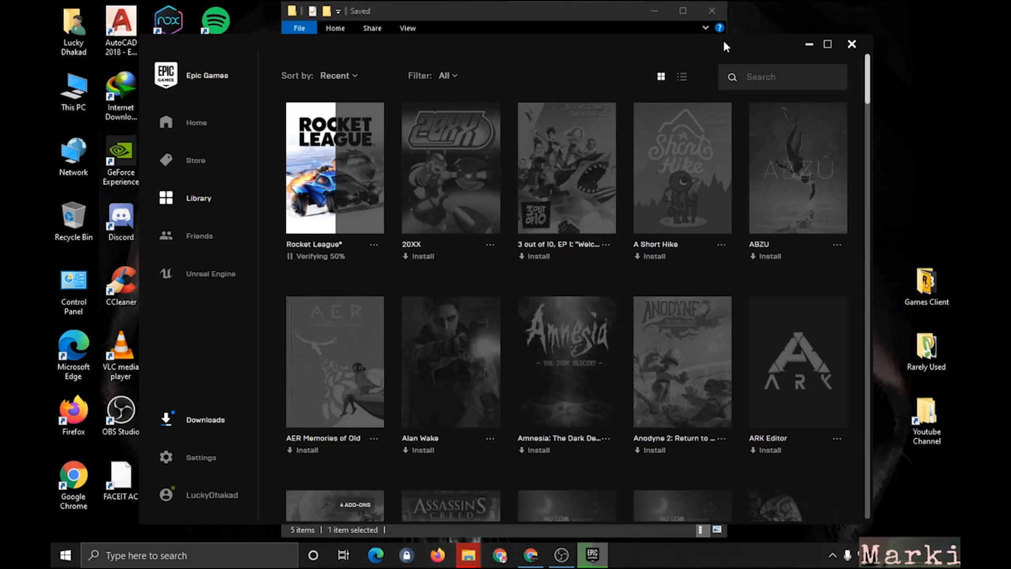
mouse_move(639, 61)
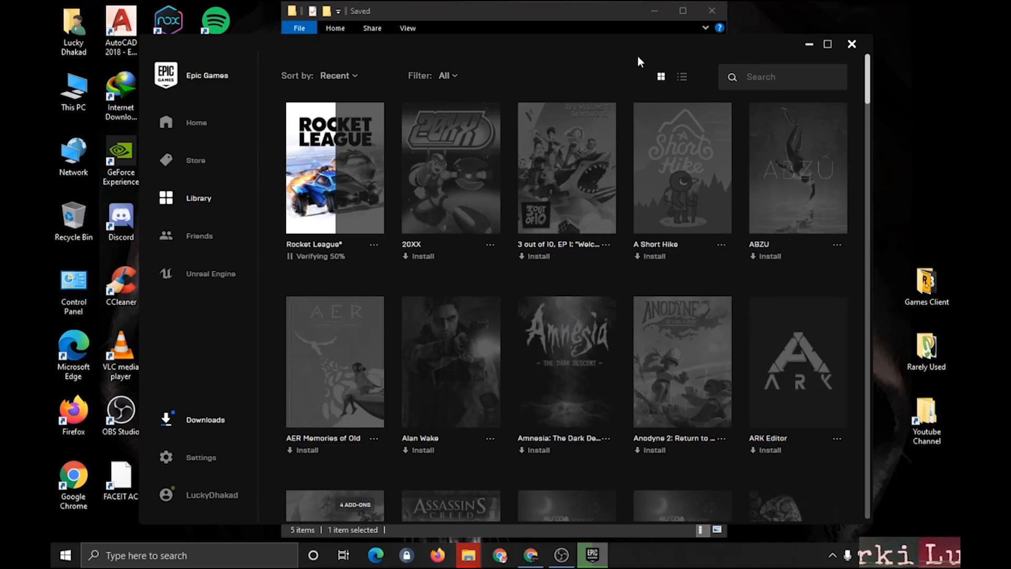
mouse_move(503, 110)
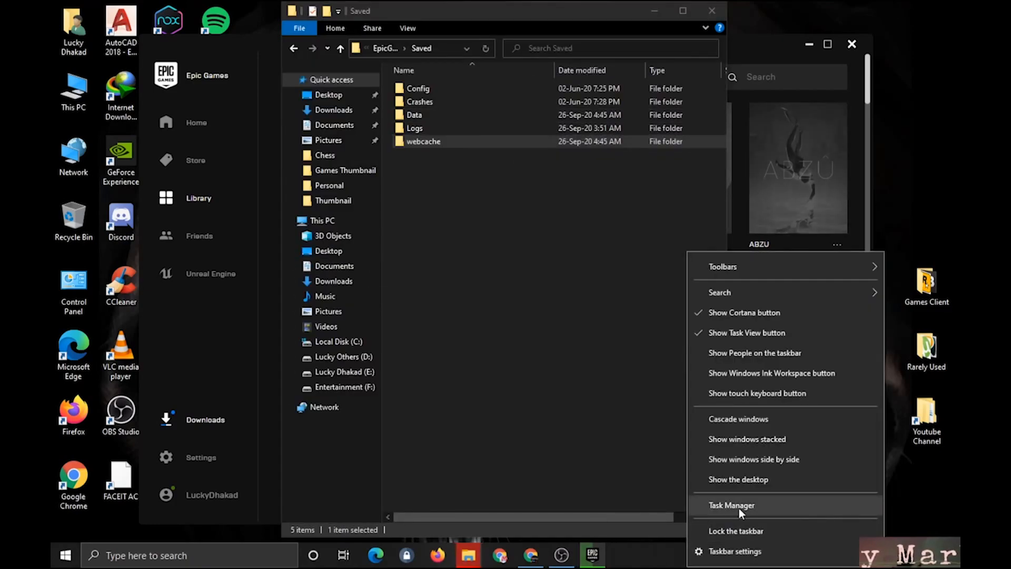
- End the Epic launcher via Task Manager, close File Explorer and check the tray's background apps
left_click(730, 505)
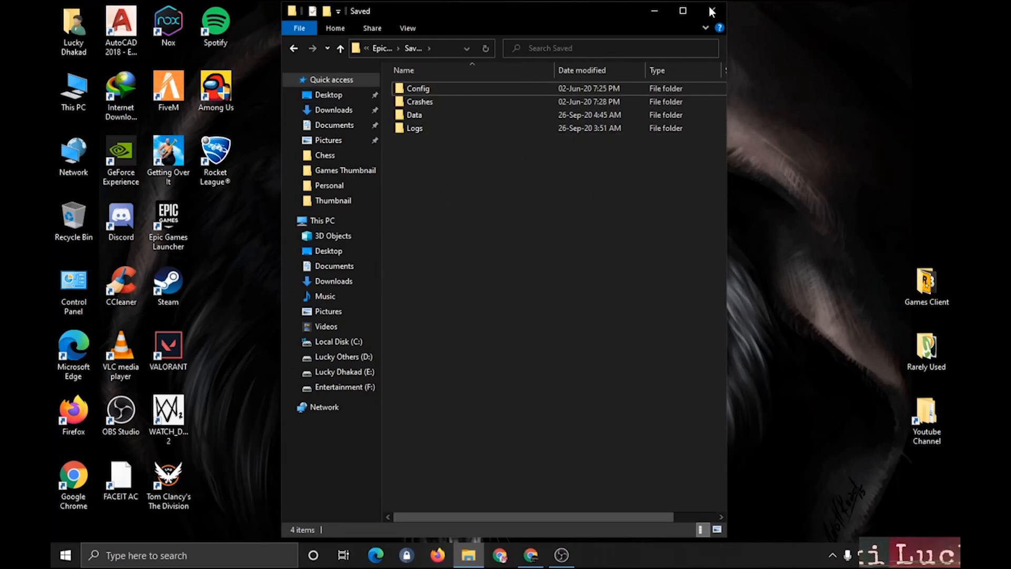
left_click(711, 11)
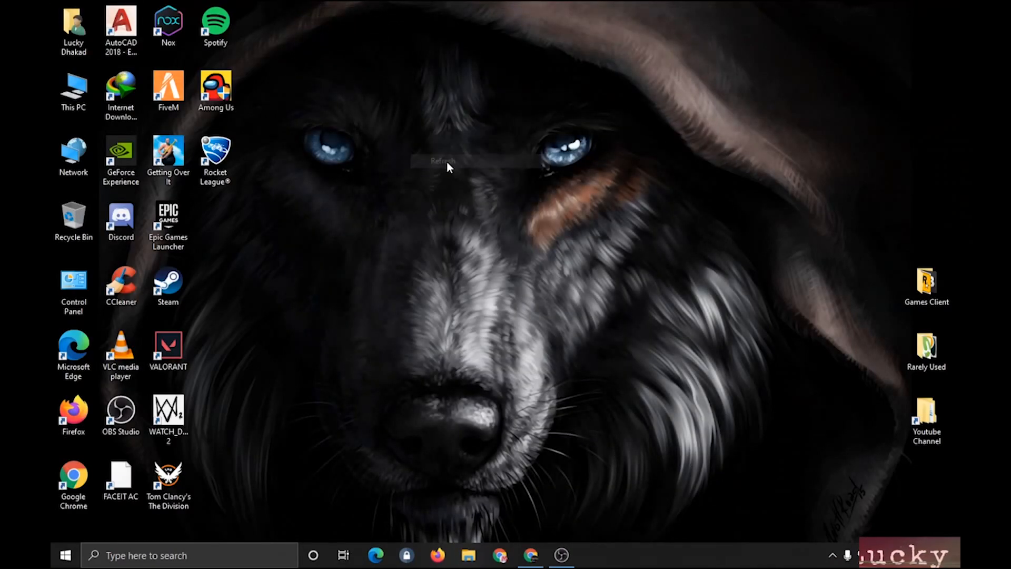
left_click(832, 554)
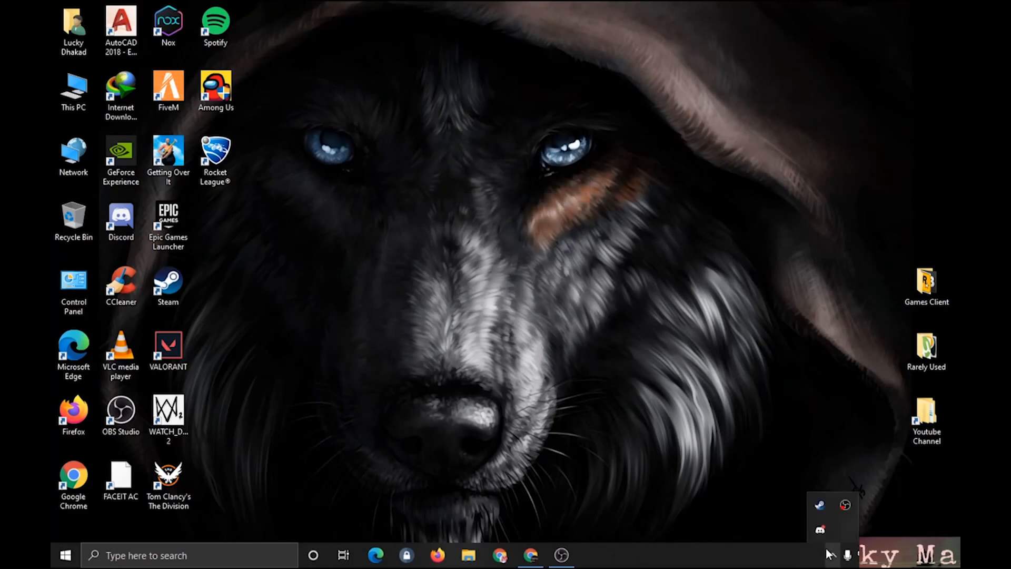
left_click(121, 158)
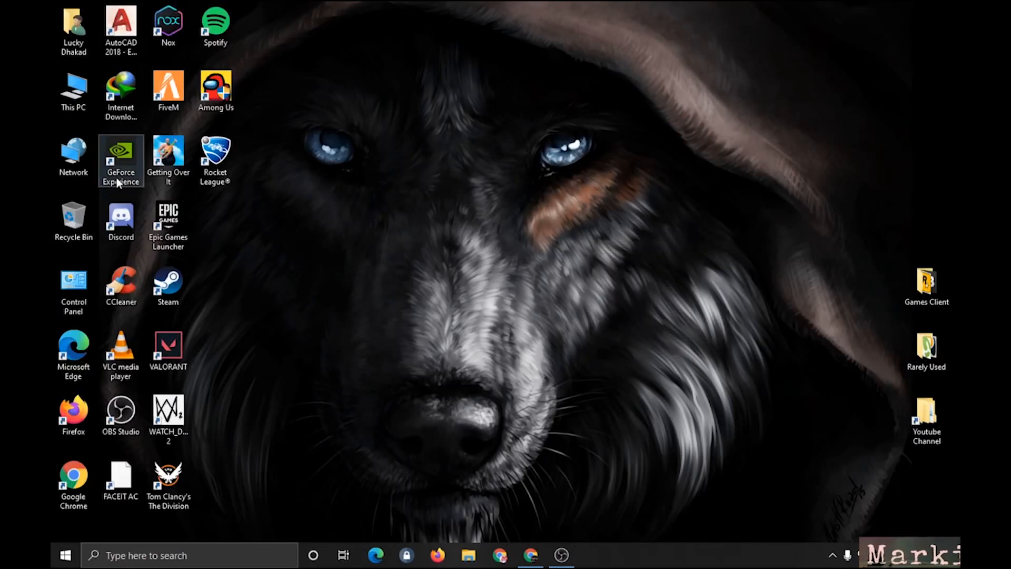
- Start Epic Games Launcher from its desktop shortcut
left_click(167, 222)
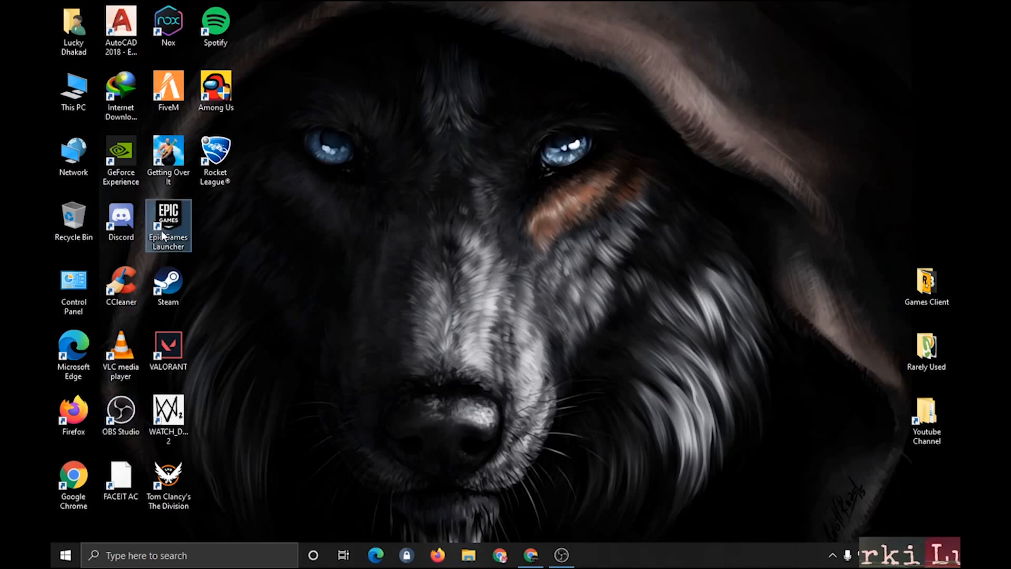
double_click(167, 223)
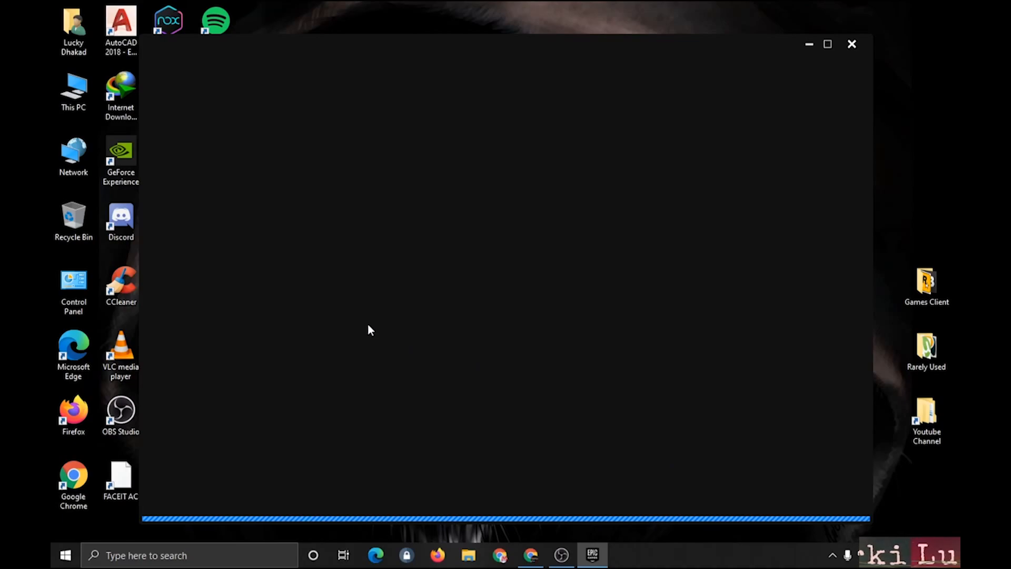
mouse_move(334, 181)
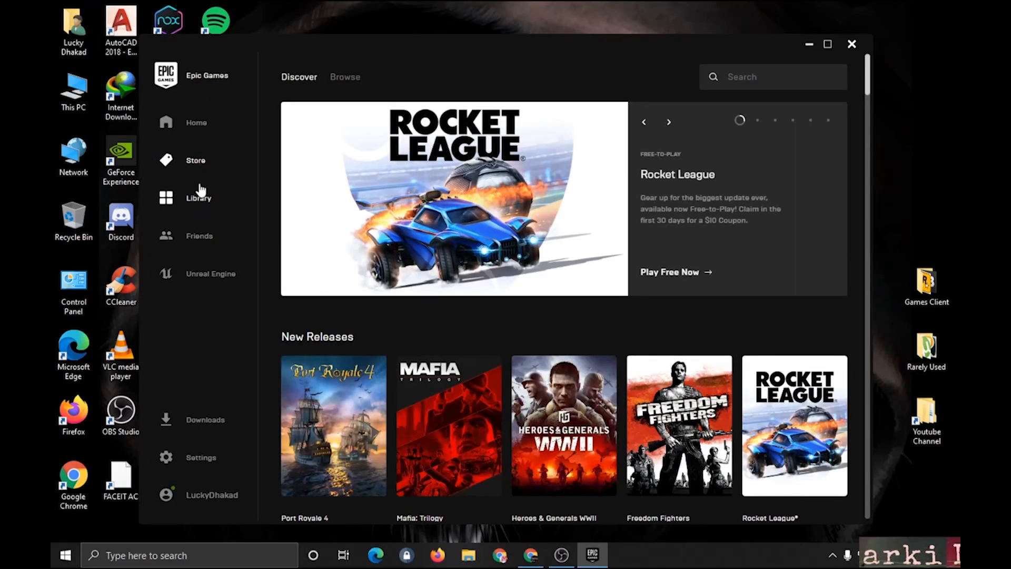
- In the library, choose Verify from Rocket League's three-dot options menu
left_click(198, 198)
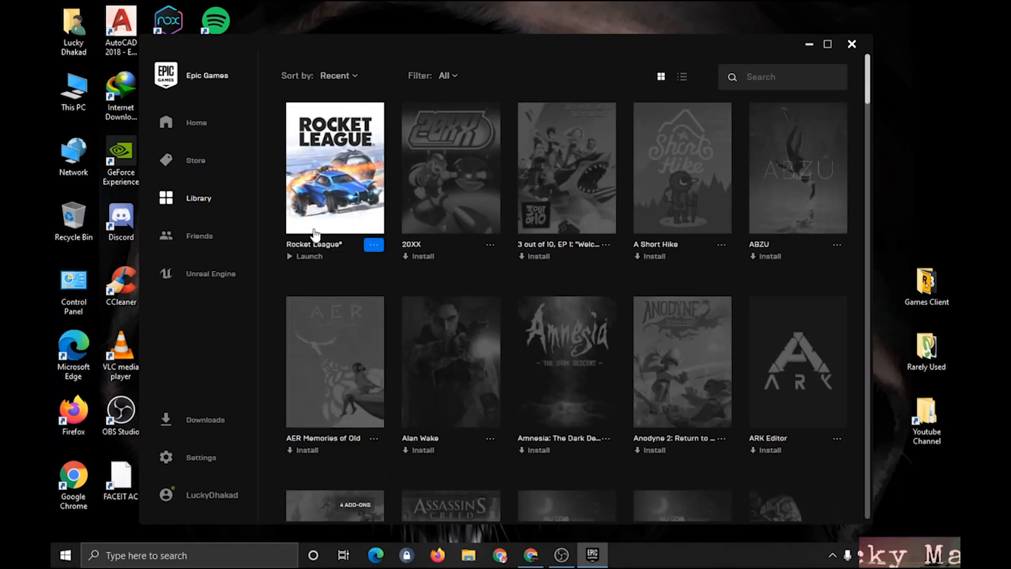
mouse_move(169, 346)
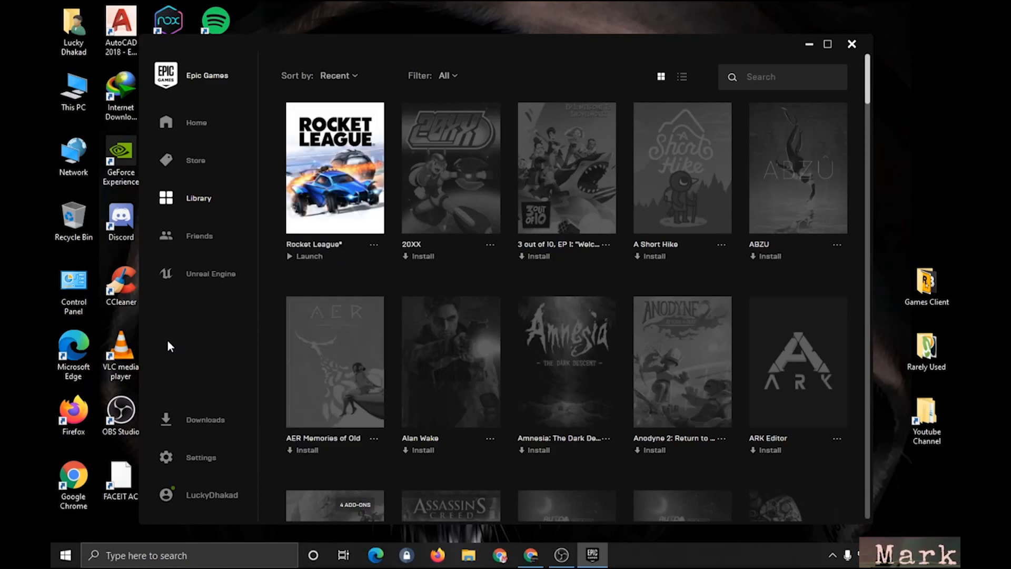
left_click(374, 244)
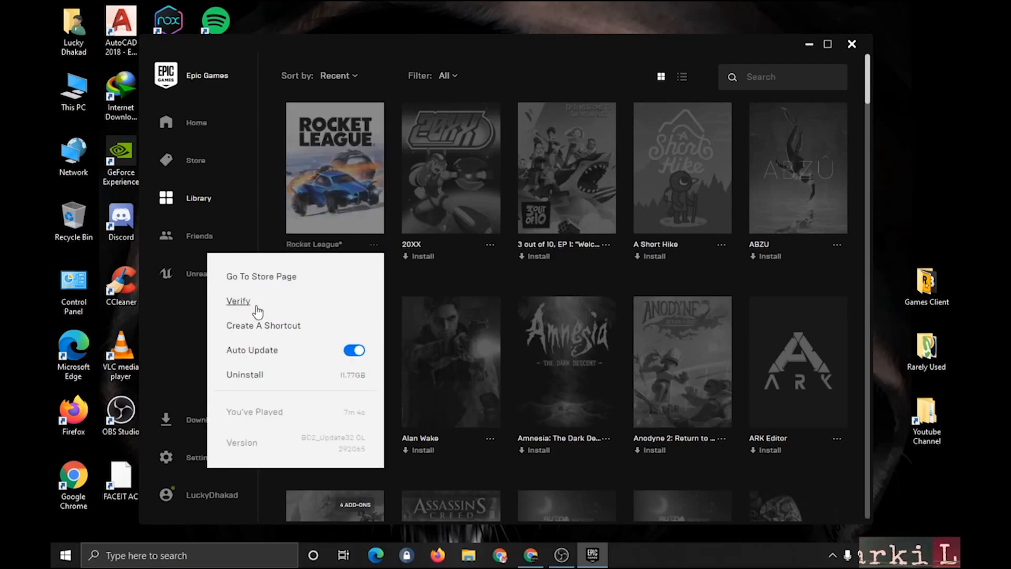
left_click(179, 326)
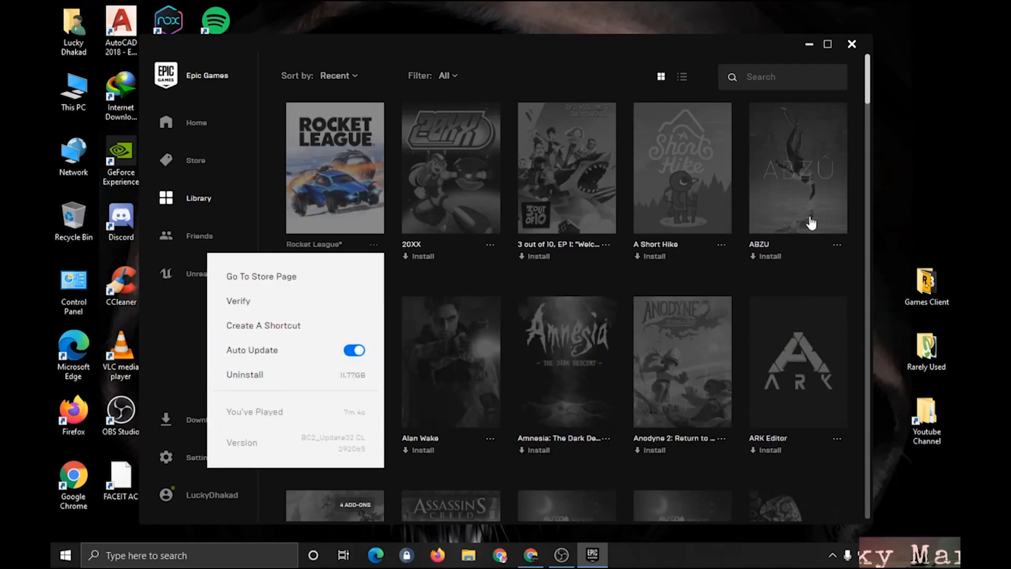
mouse_move(280, 222)
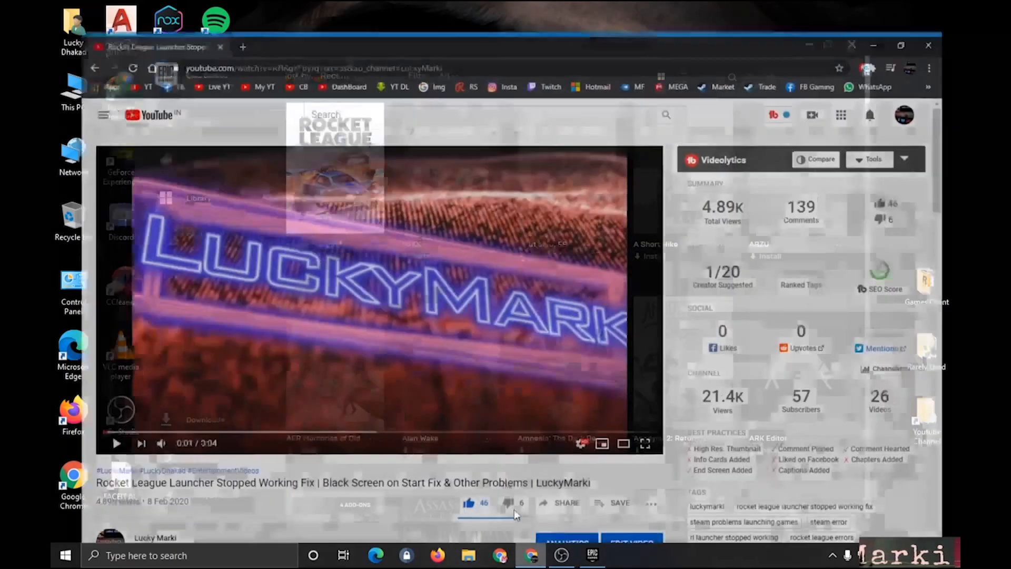
- Search Google for 'directx 11', accepting the corrected spelling
left_click(258, 11)
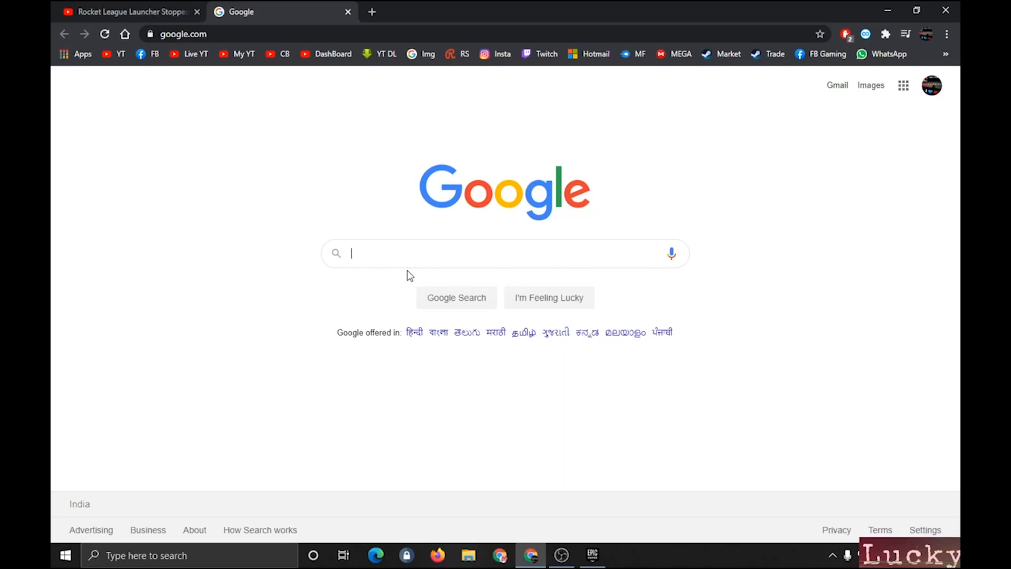
type("direct x 11")
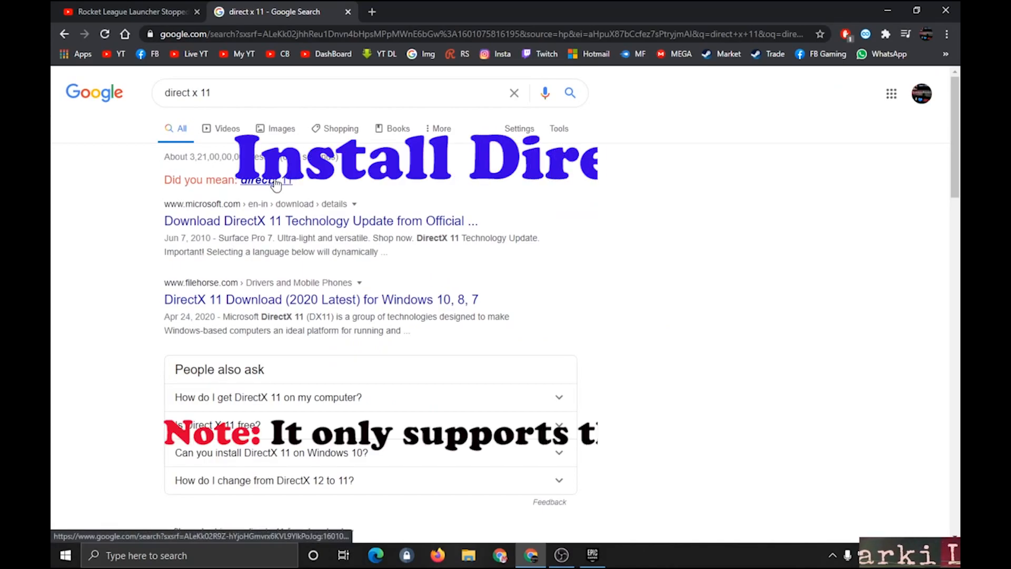
left_click(265, 180)
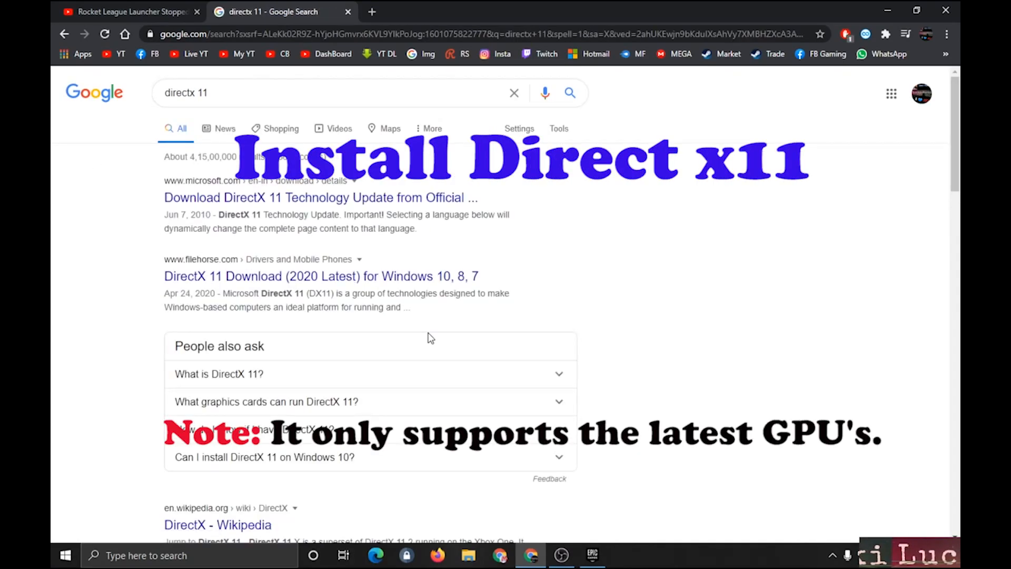
left_click(561, 555)
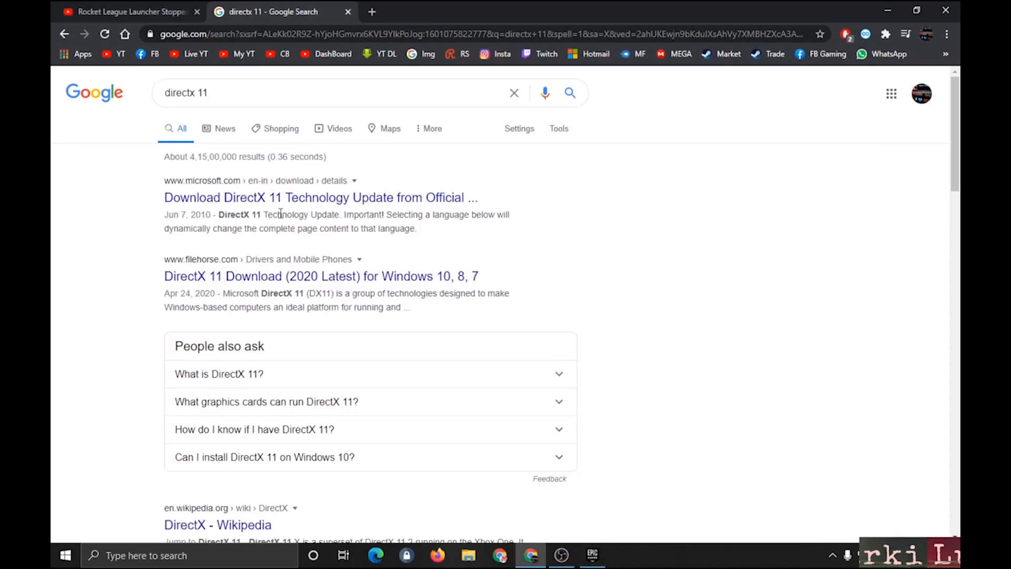
- Follow Microsoft's DirectX 11 download result
left_click(320, 197)
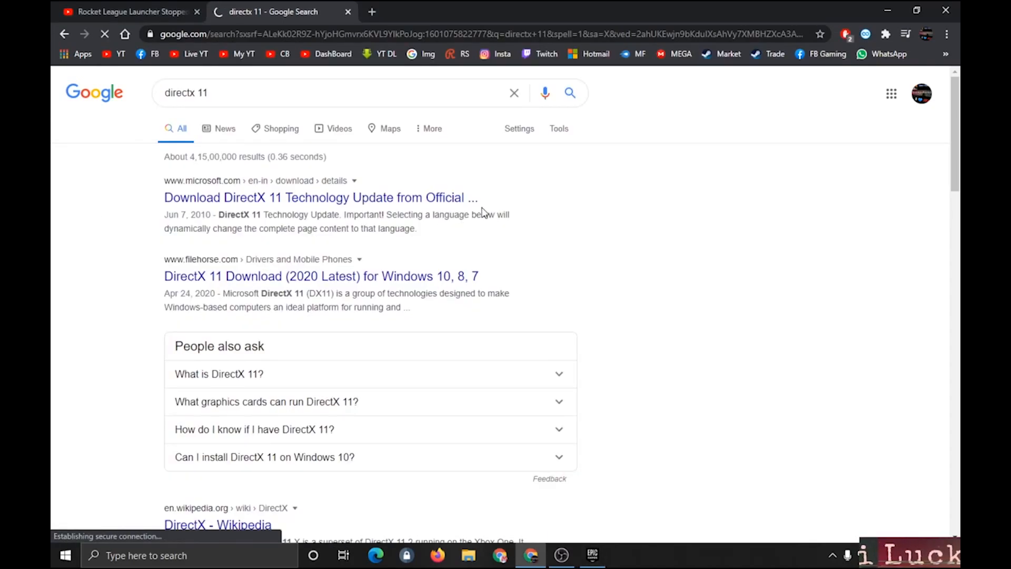
left_click(320, 197)
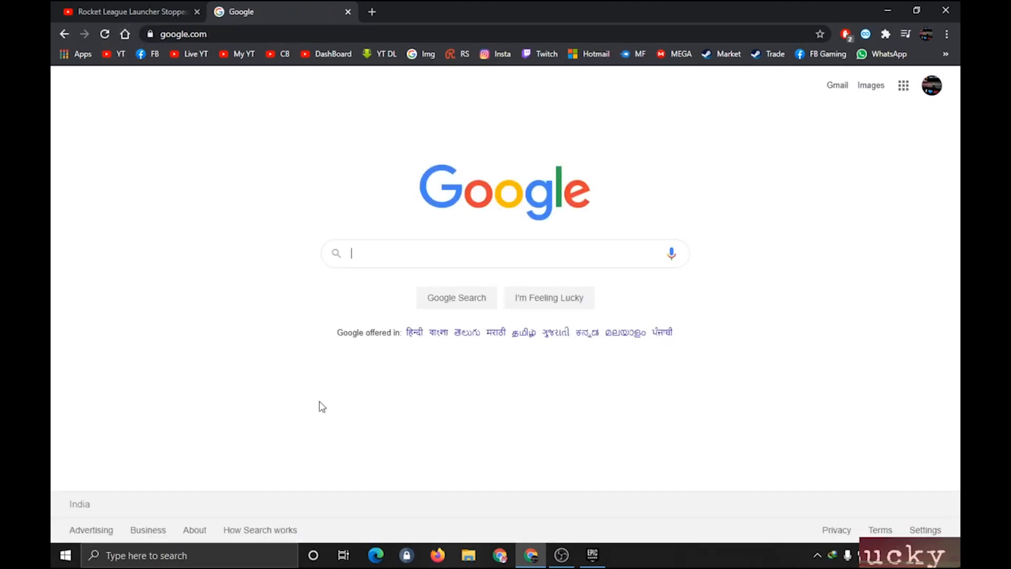
- Search 'microsoft visual c++ 2013' and view Microsoft's redistributable download page
type("microsoft visual c++ 2010")
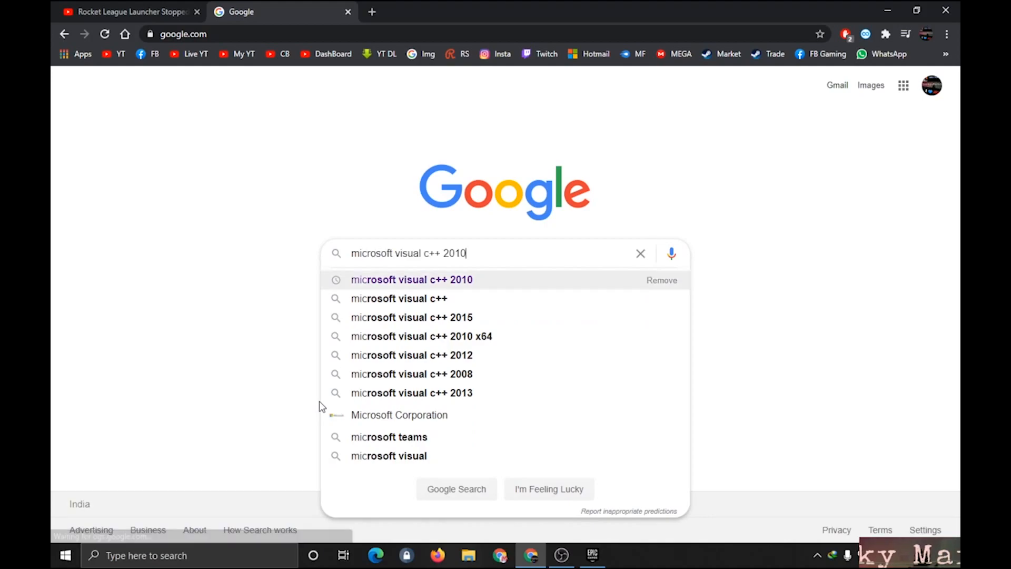
left_click(410, 393)
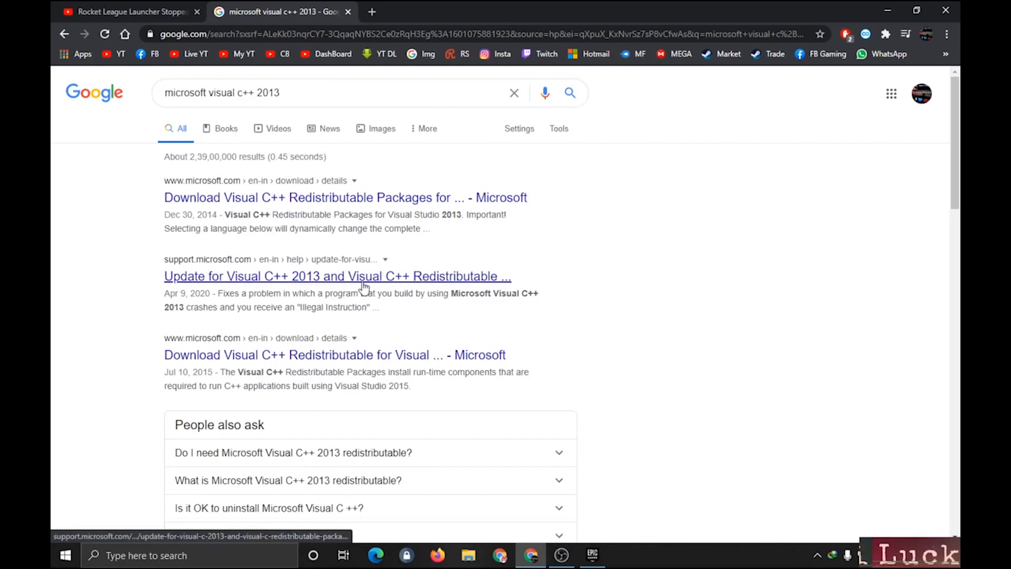
mouse_move(282, 197)
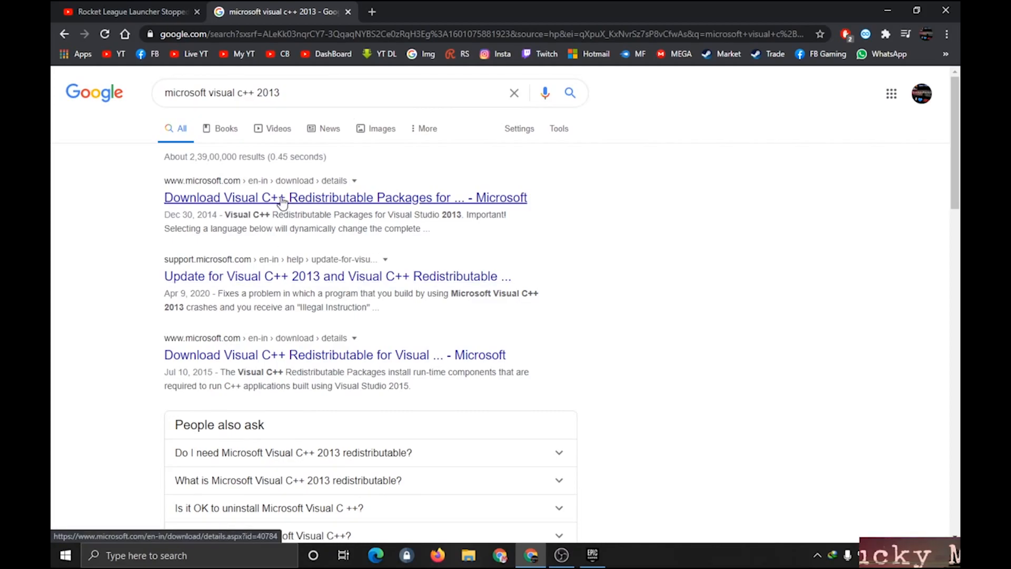
left_click(344, 197)
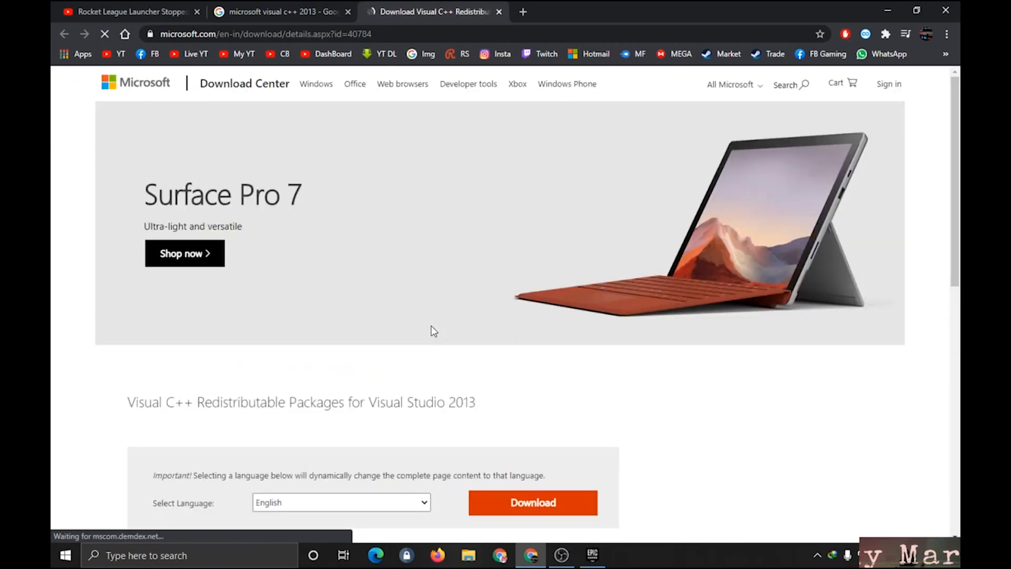
scroll("down", 3)
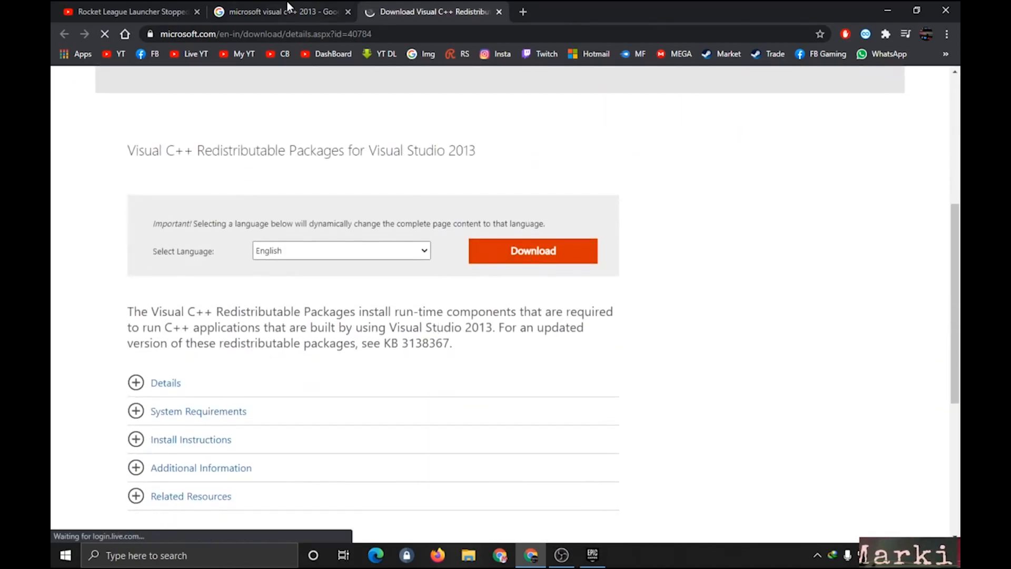
- Switch between tabs to reach the Visual C++ 2015 search results and return to the launcher
left_click(280, 11)
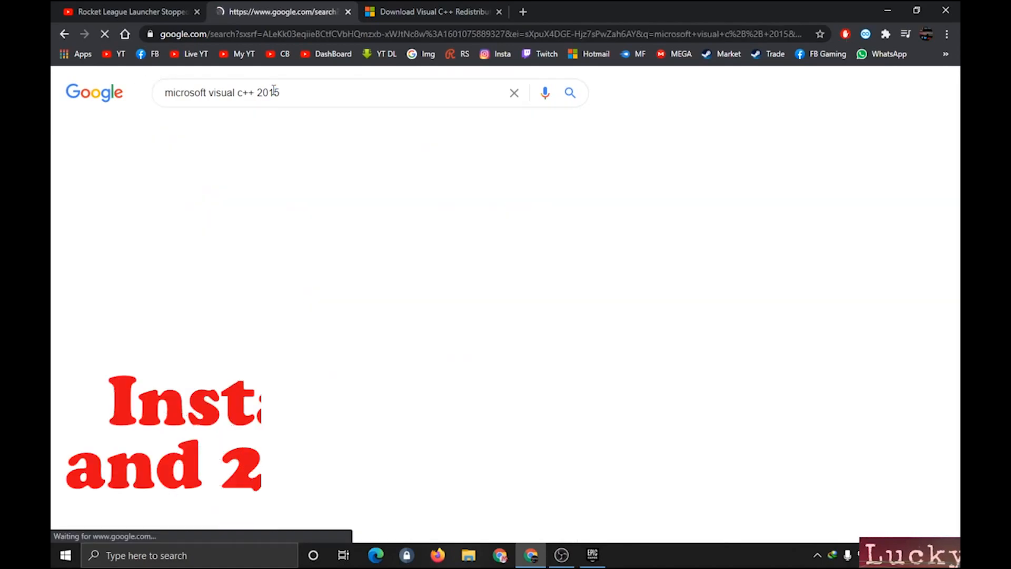
left_click(432, 12)
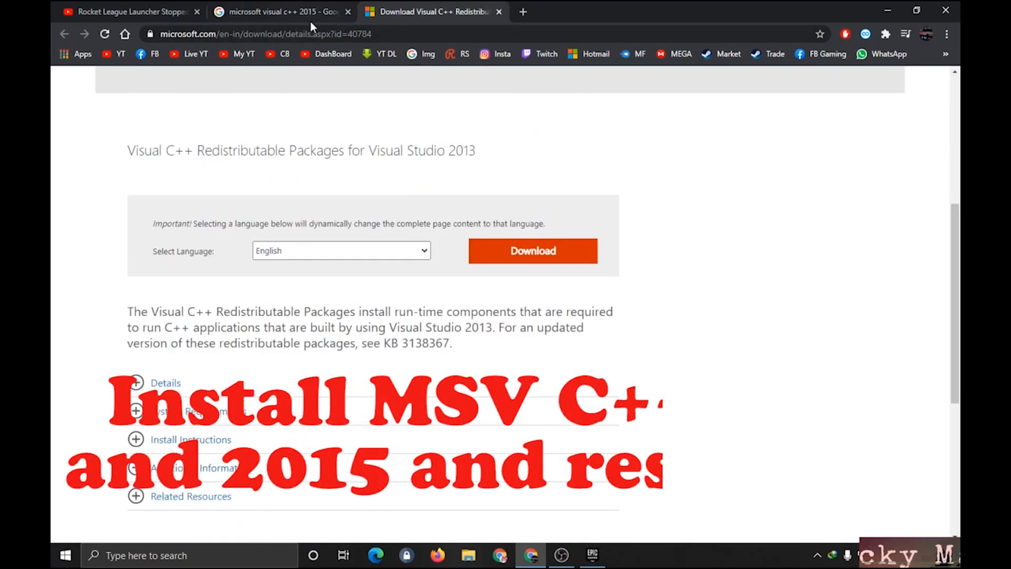
left_click(277, 11)
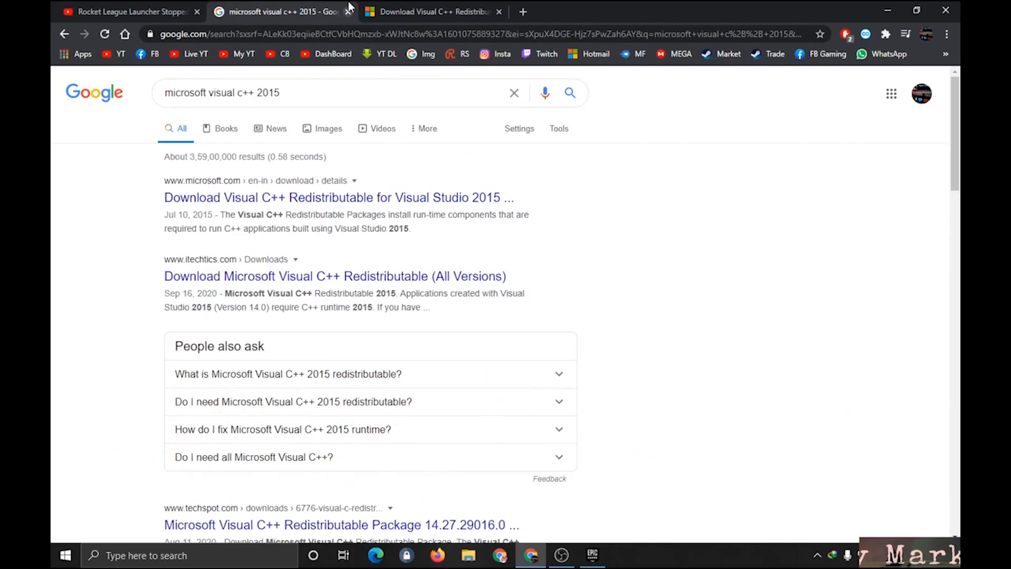
left_click(467, 555)
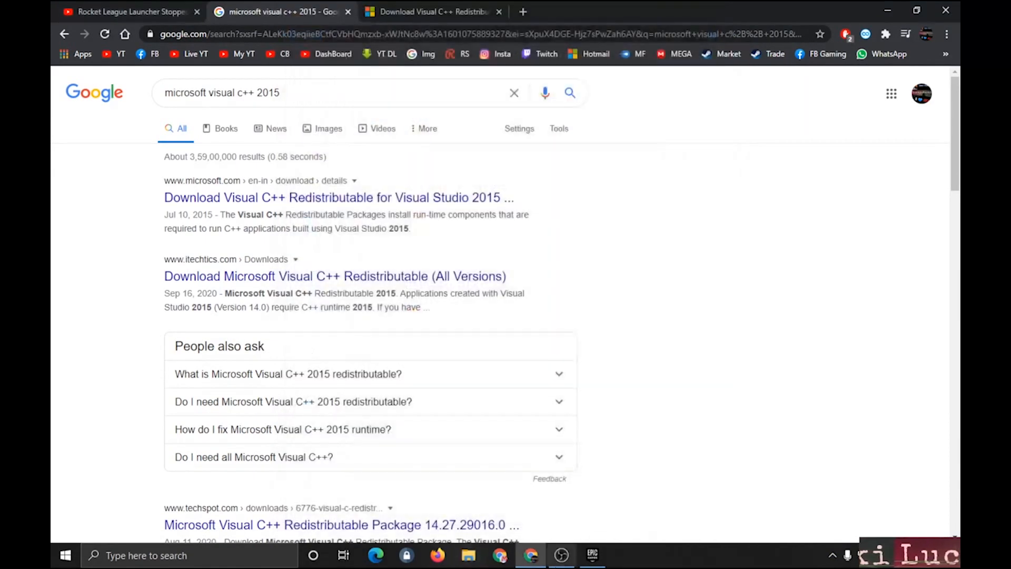
left_click(590, 555)
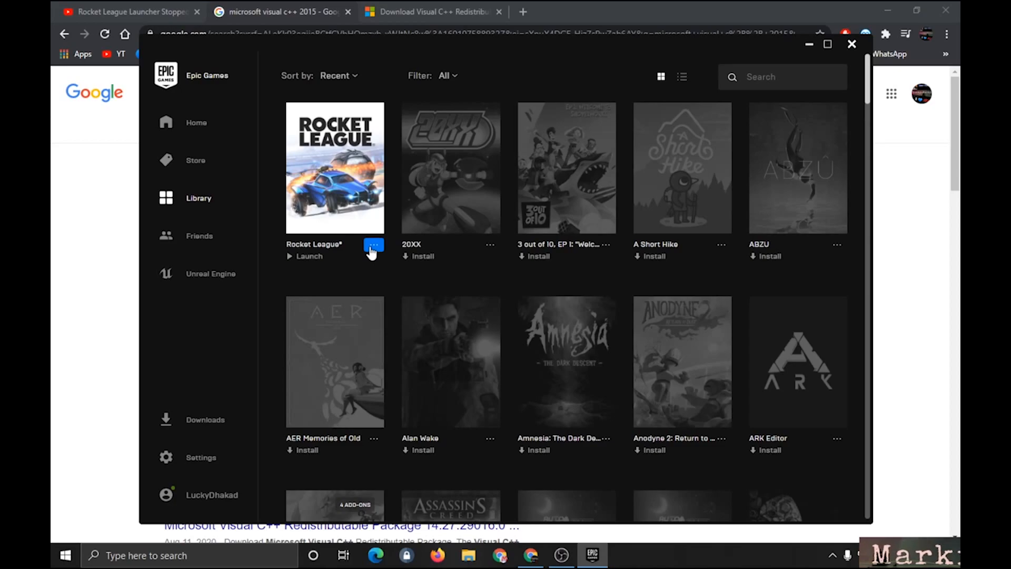
mouse_move(373, 250)
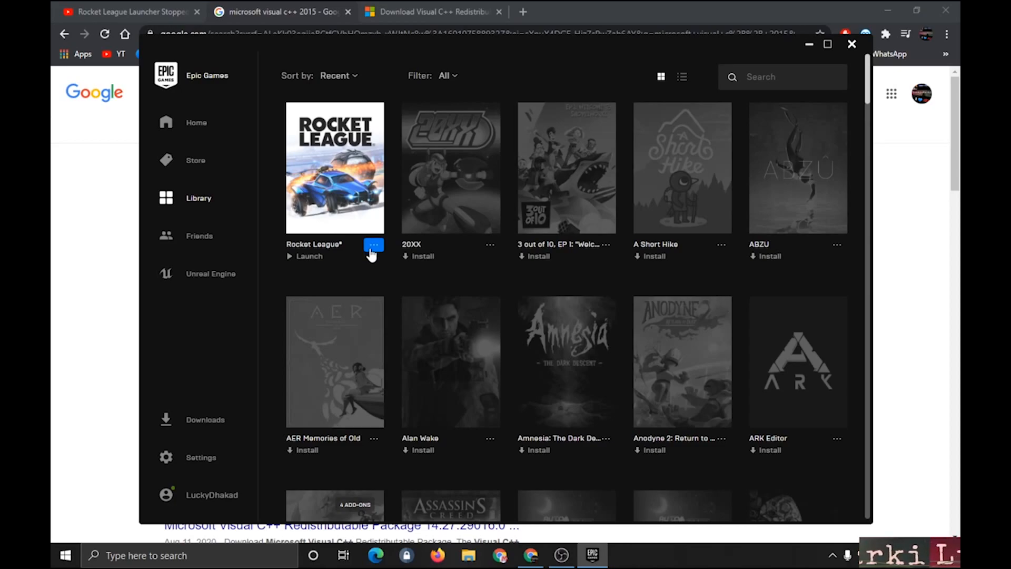
mouse_move(352, 258)
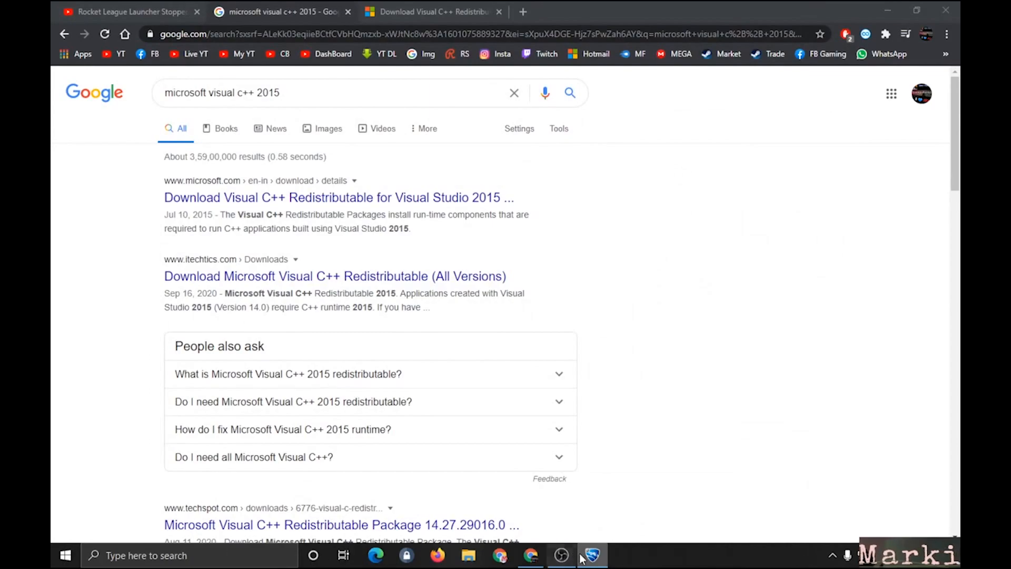
mouse_move(590, 555)
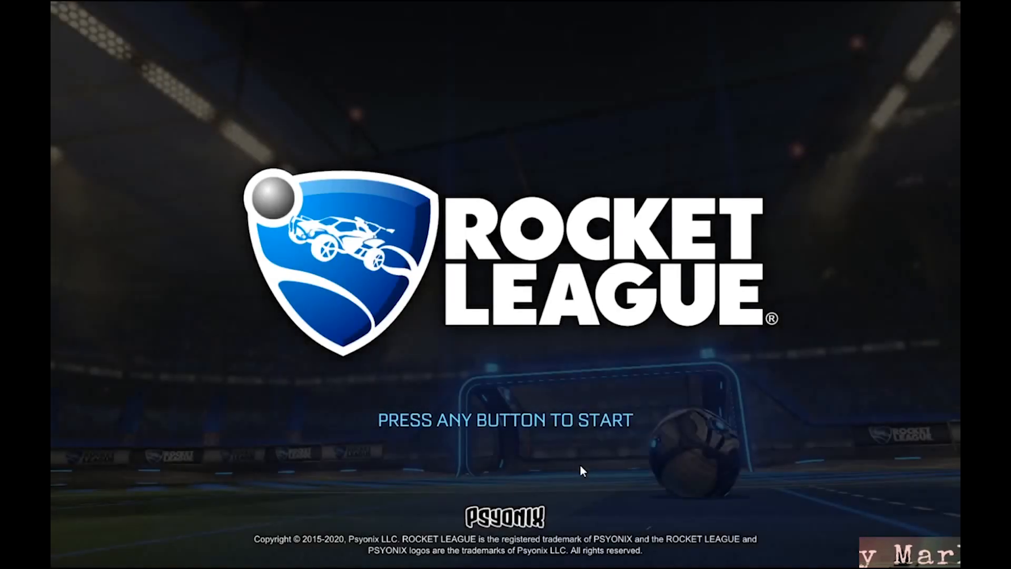
- Confirm past the Rocket League title screen with Enter to reach the main menu
key("enter")
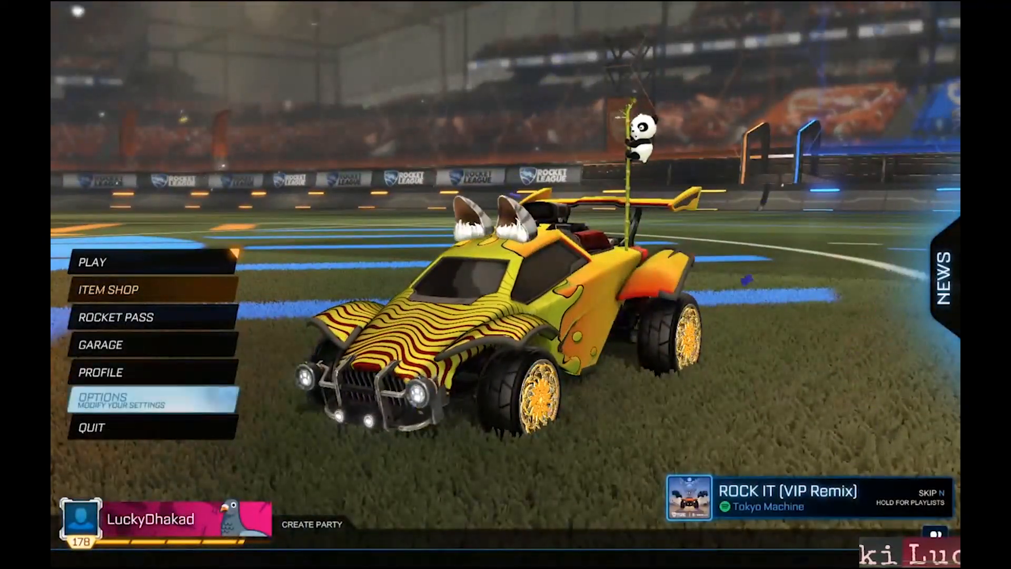
left_click(91, 427)
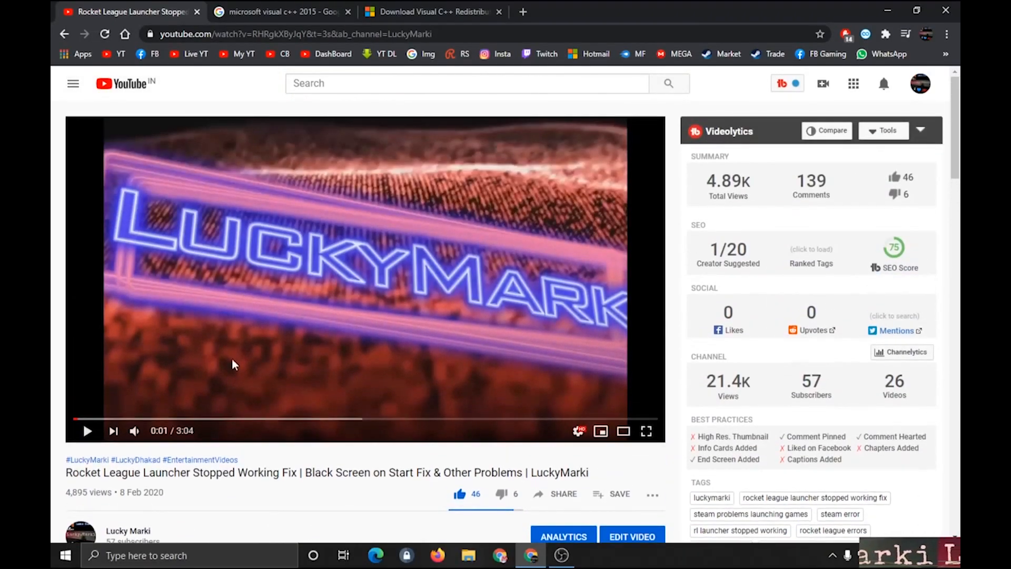
- Return from the YouTube tutorial to Microsoft's Visual C++ 2013 redistributable download page
scroll("down", 3)
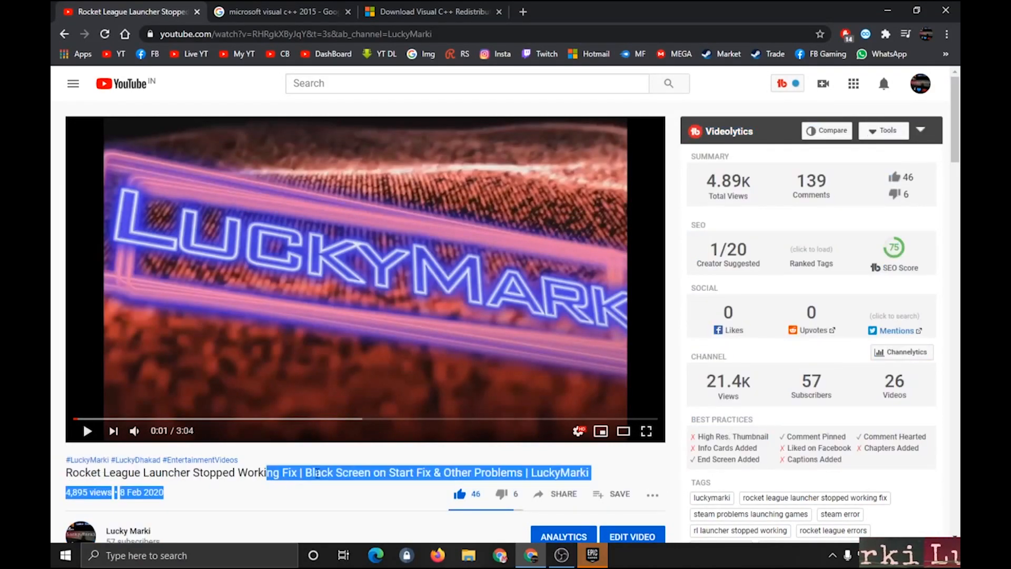
left_click(432, 11)
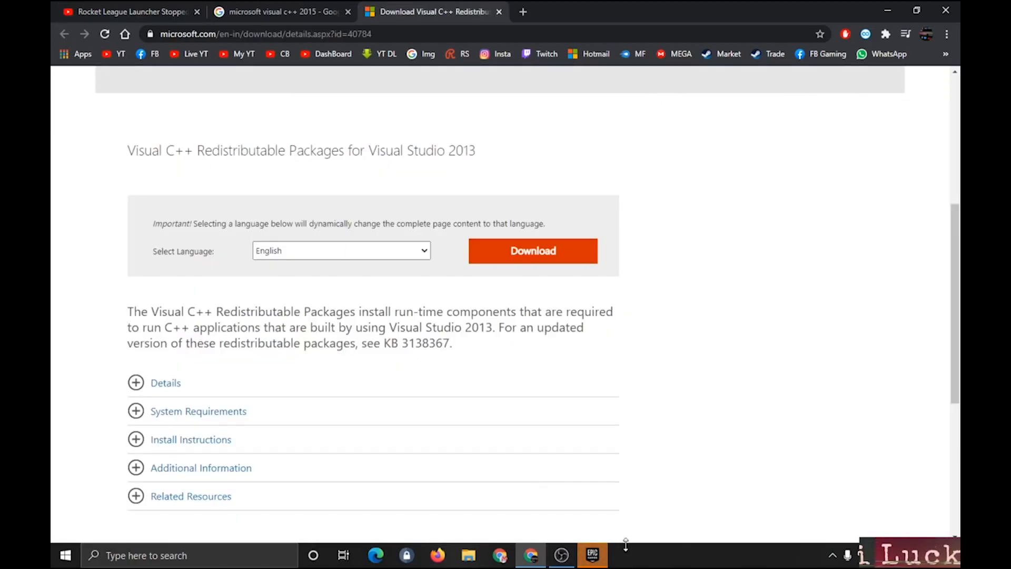